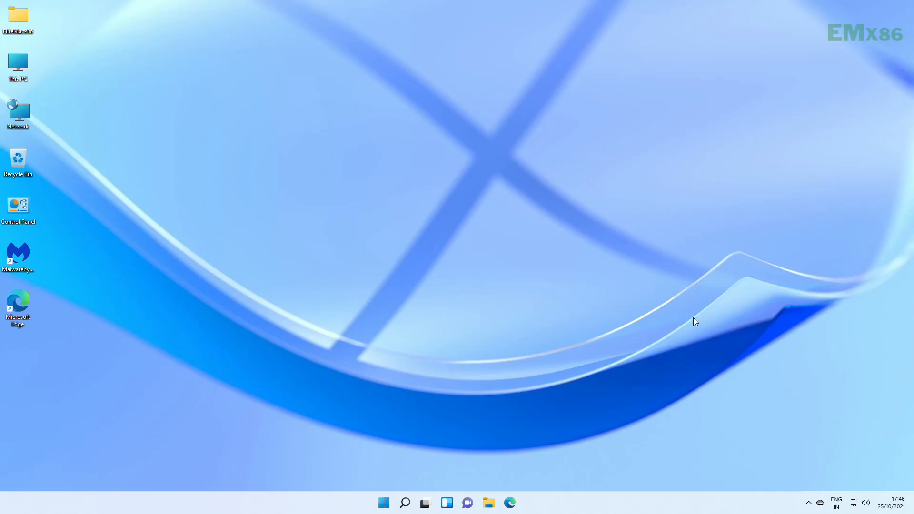
pyautogui.moveTo(689, 329)
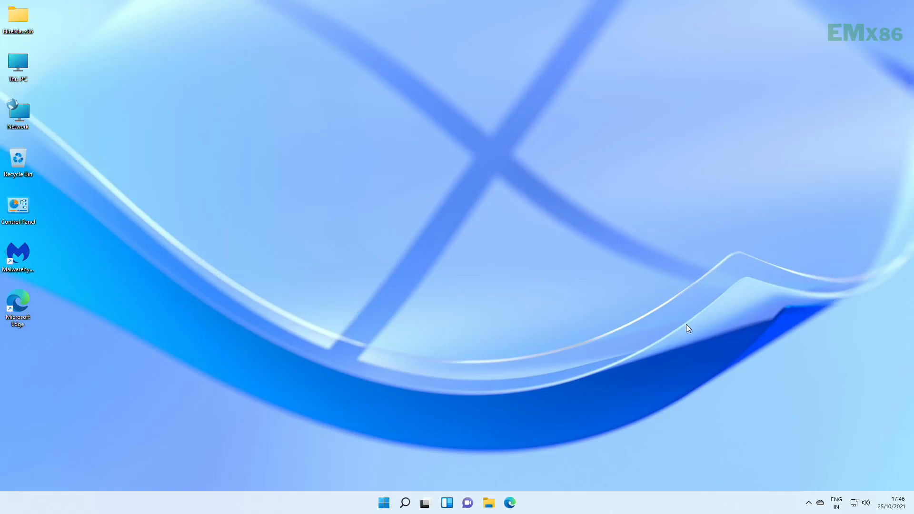
pyautogui.moveTo(454, 181)
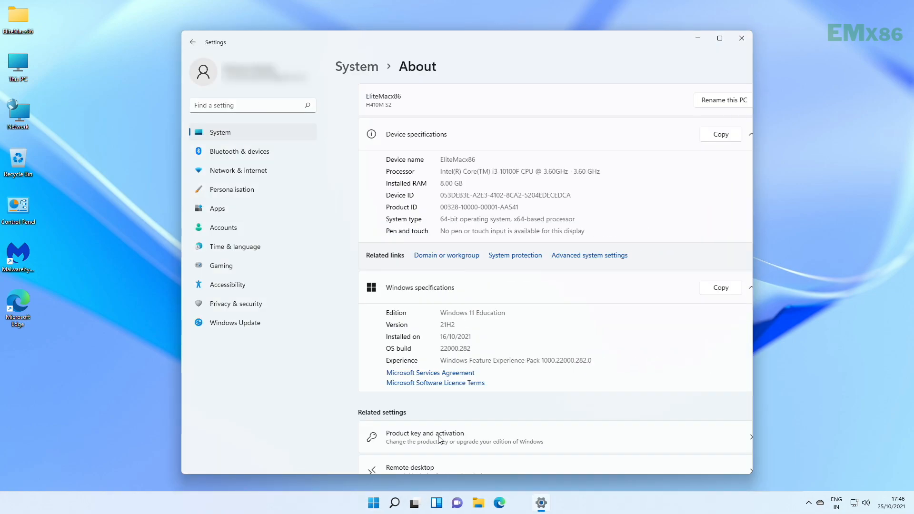
# Scroll down the Settings About page to reach Device Manager under Related settings
pyautogui.scroll(-3)
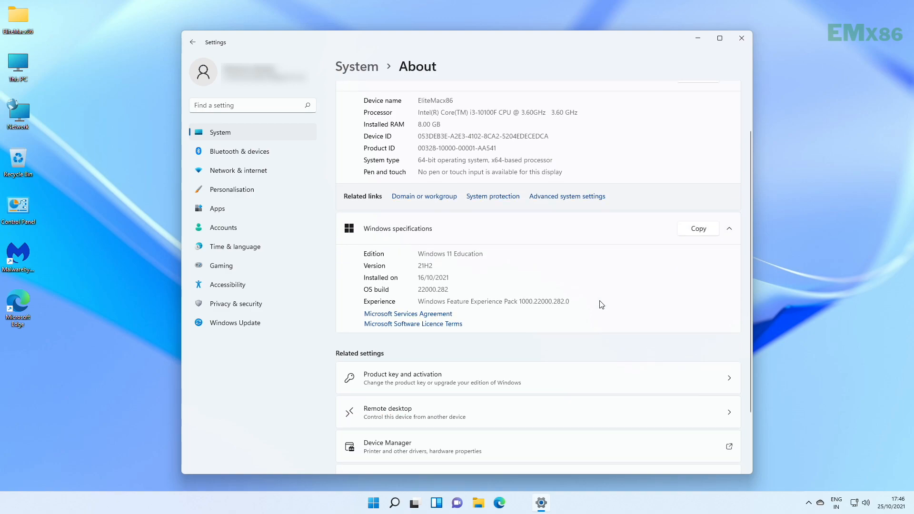
pyautogui.moveTo(480, 111)
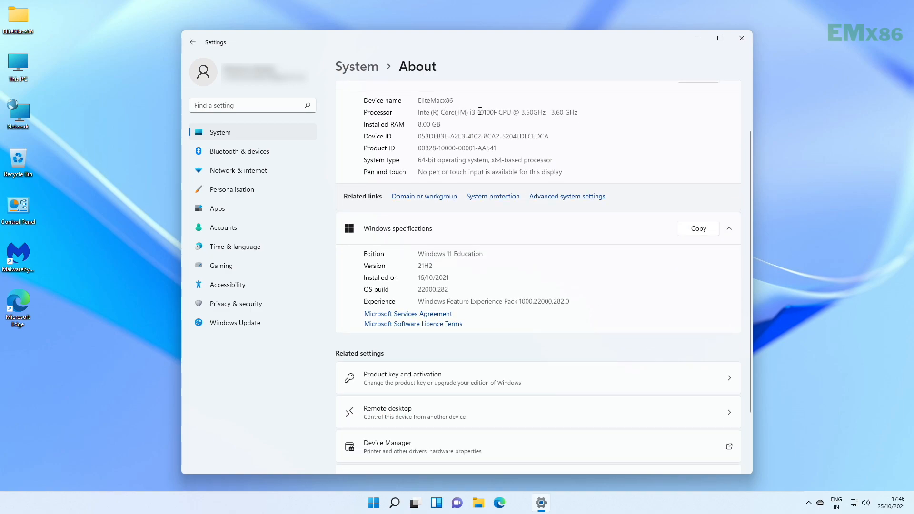
pyautogui.scroll(-3)
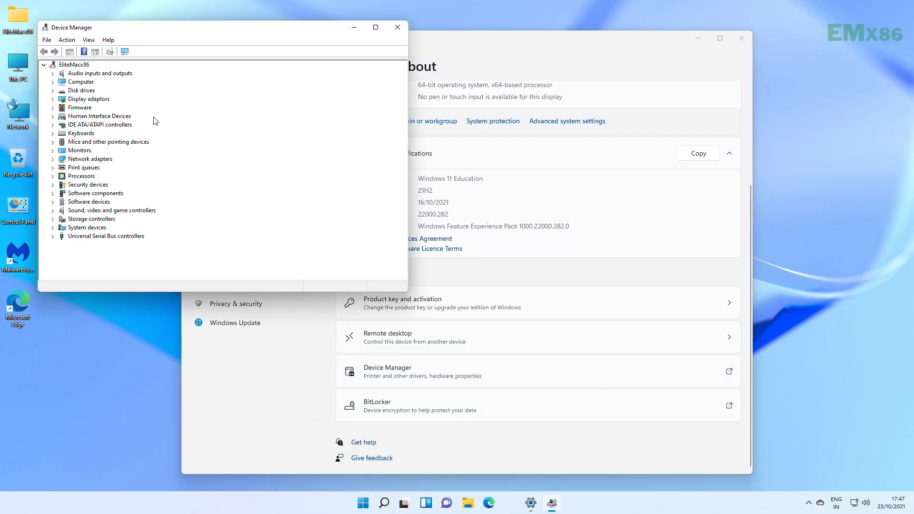
pyautogui.moveTo(182, 138)
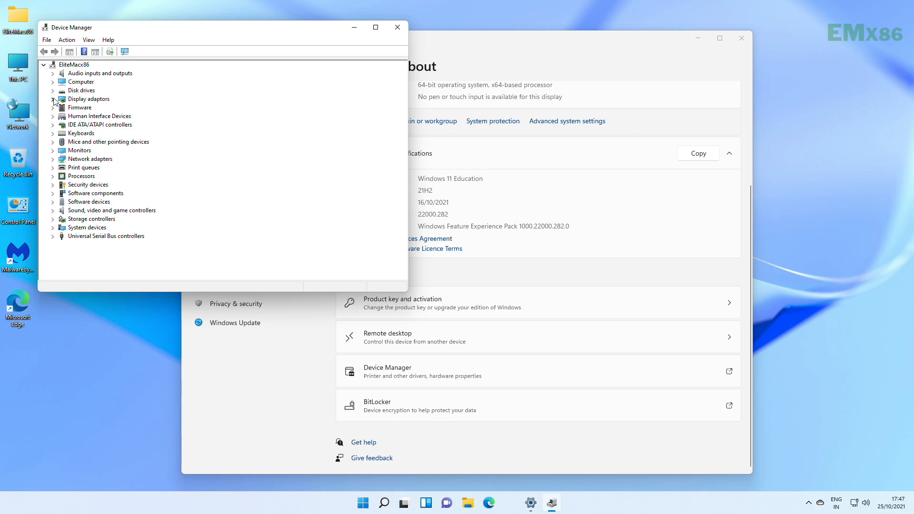
# Expand Display adaptors and Network adapters, then view the Realtek Gaming GbE controller's Hardware IDs
pyautogui.click(53, 99)
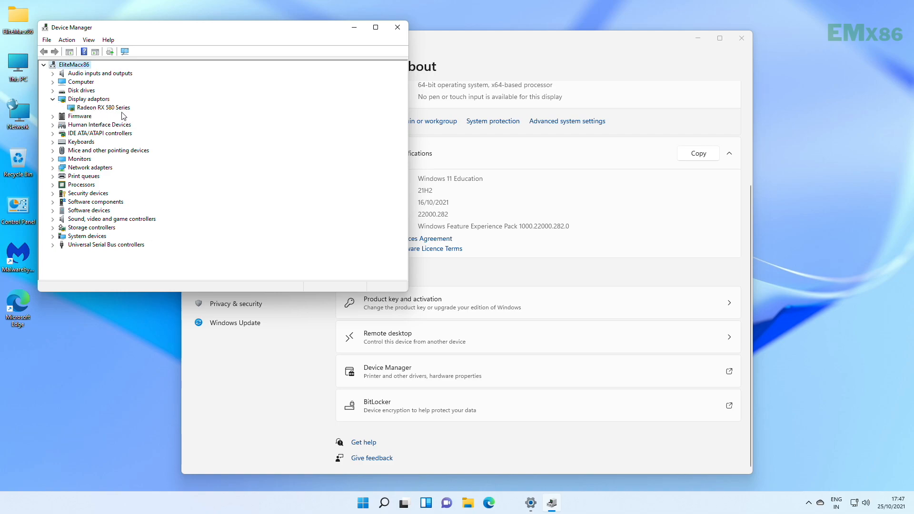
pyautogui.click(104, 107)
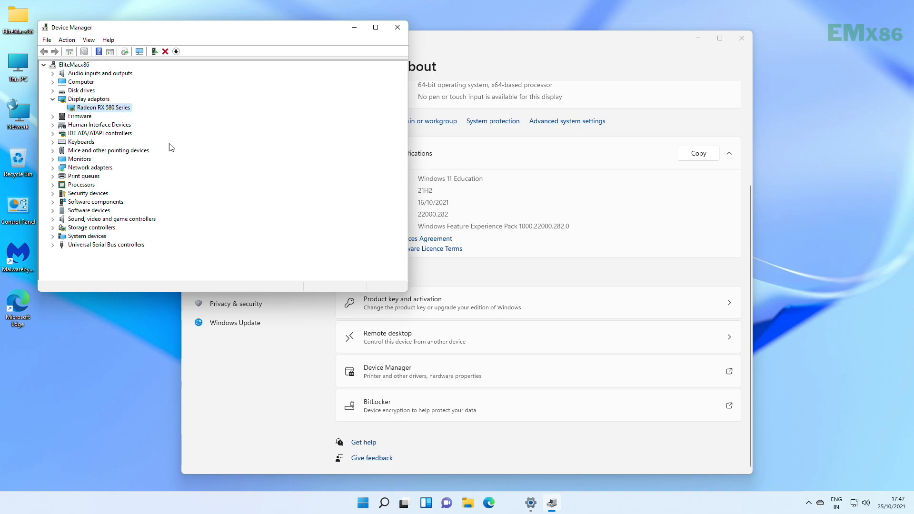
pyautogui.click(53, 167)
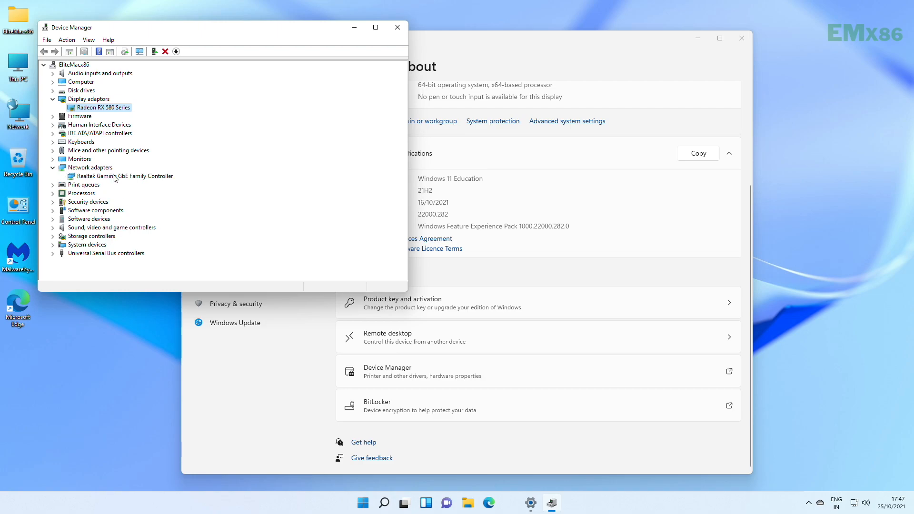
pyautogui.click(120, 175)
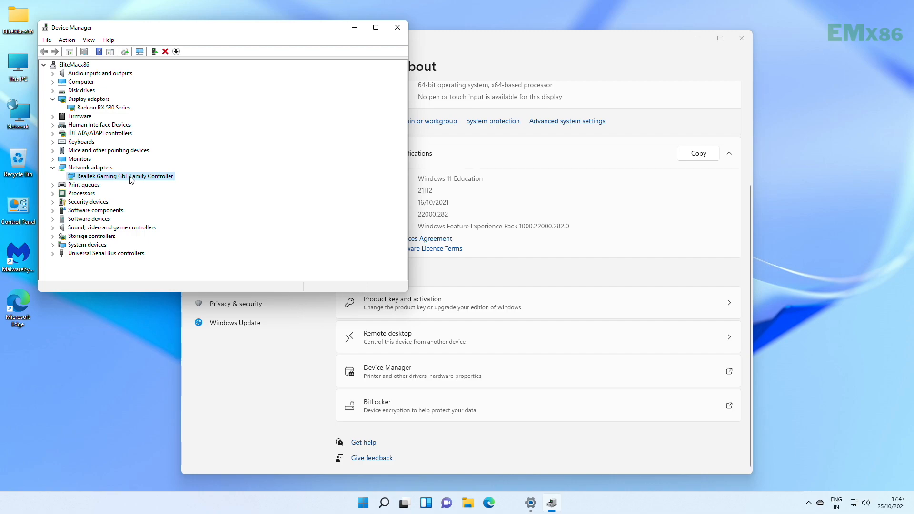
pyautogui.doubleClick(124, 175)
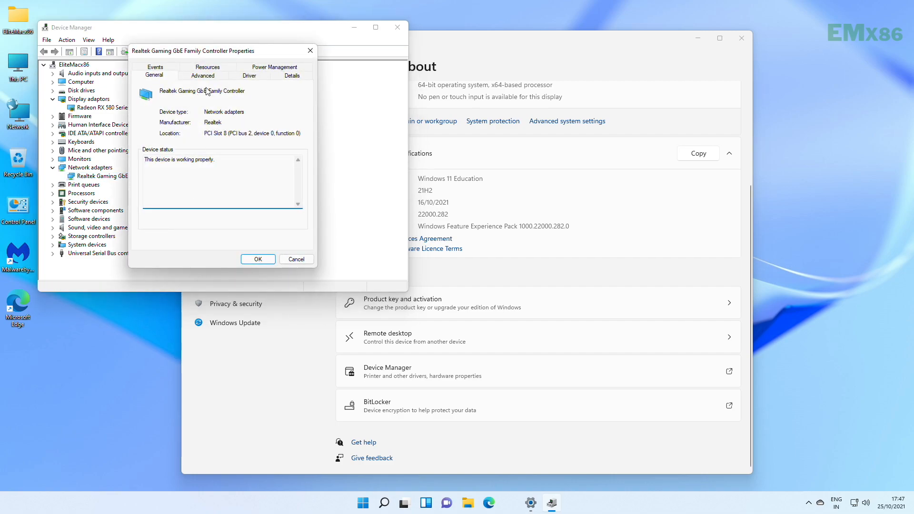
pyautogui.click(291, 75)
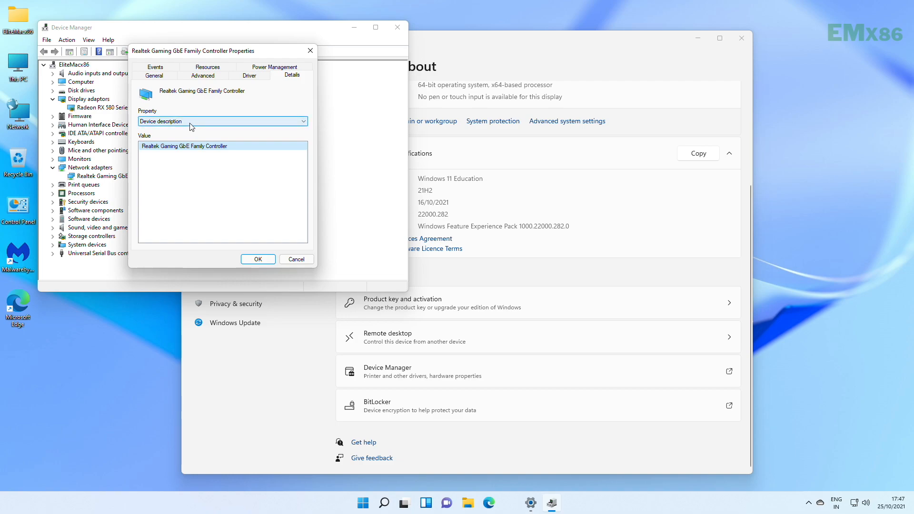
pyautogui.click(222, 122)
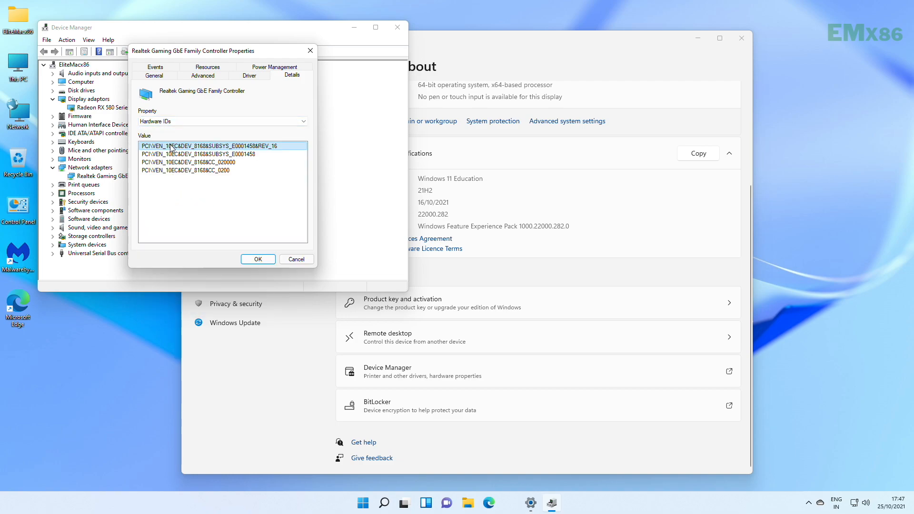
pyautogui.moveTo(198, 152)
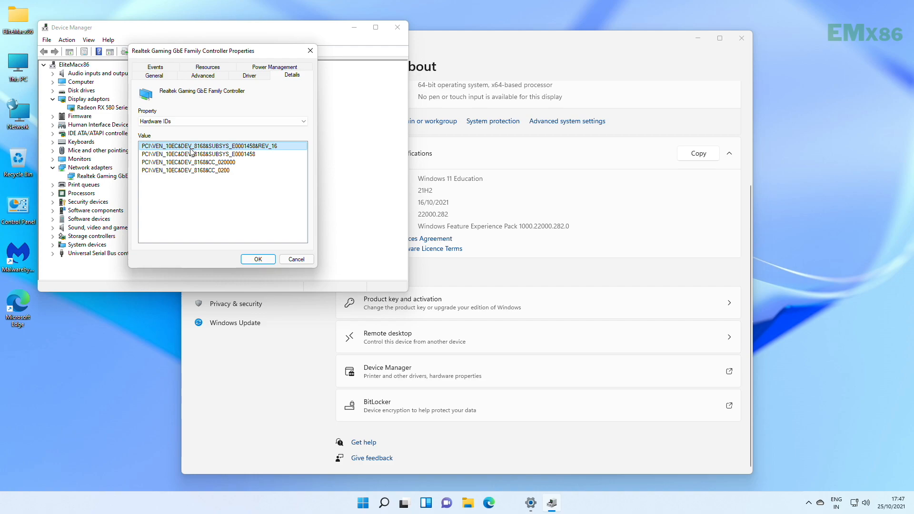
pyautogui.moveTo(199, 153)
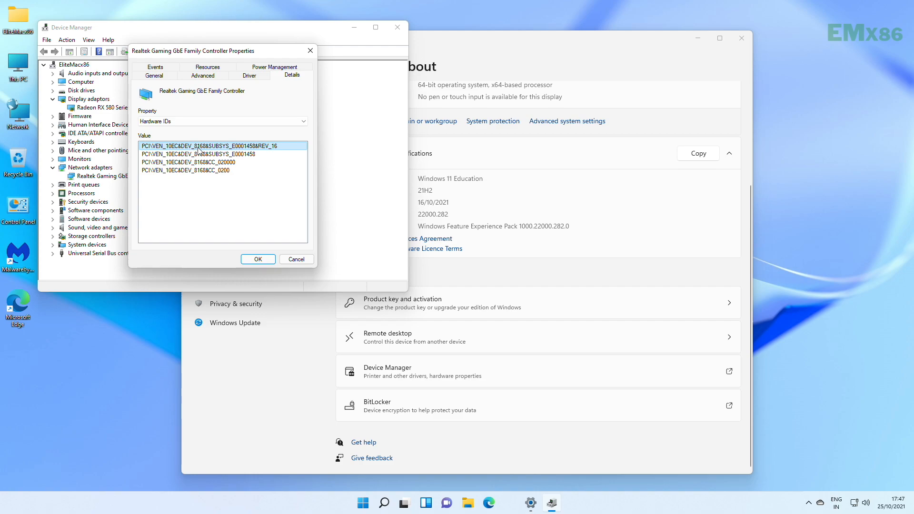
pyautogui.moveTo(228, 201)
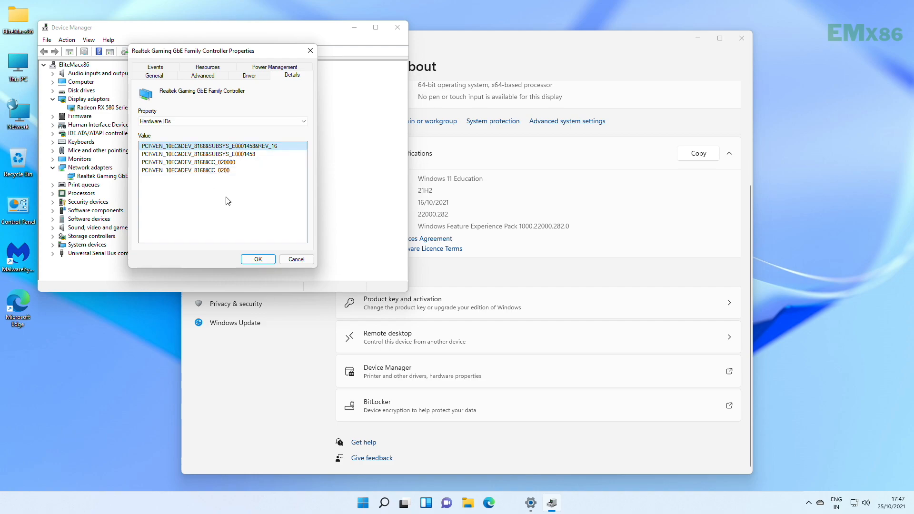
# Check Realtek(R) Audio's Hardware IDs under Sound, video and game controllers, then close its properties
pyautogui.click(296, 259)
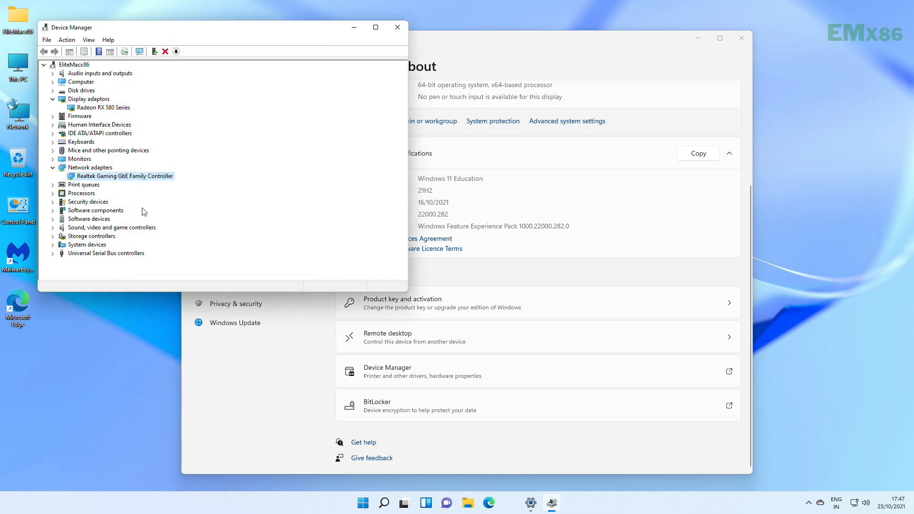
pyautogui.click(53, 228)
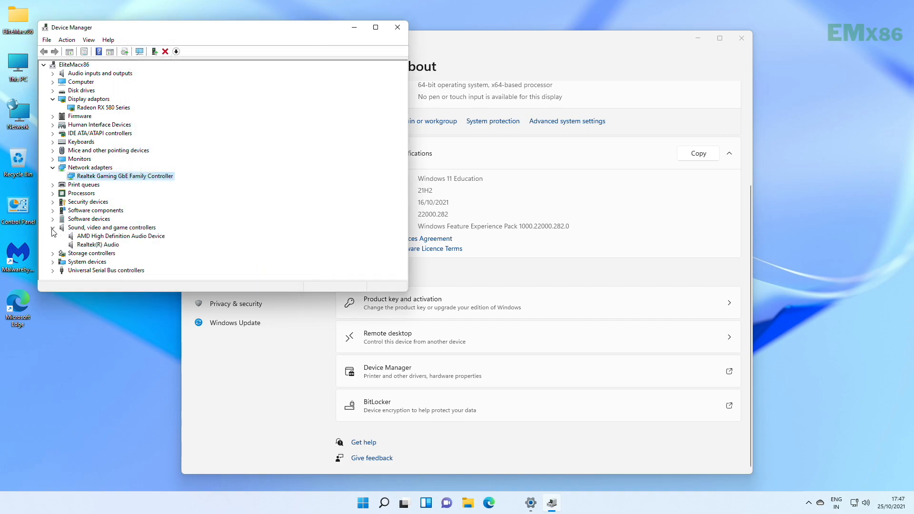
pyautogui.click(121, 235)
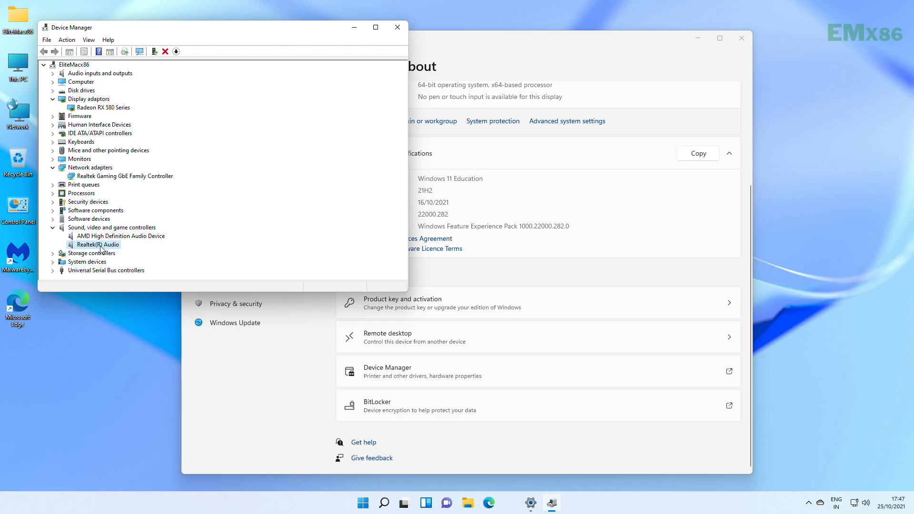
pyautogui.doubleClick(98, 244)
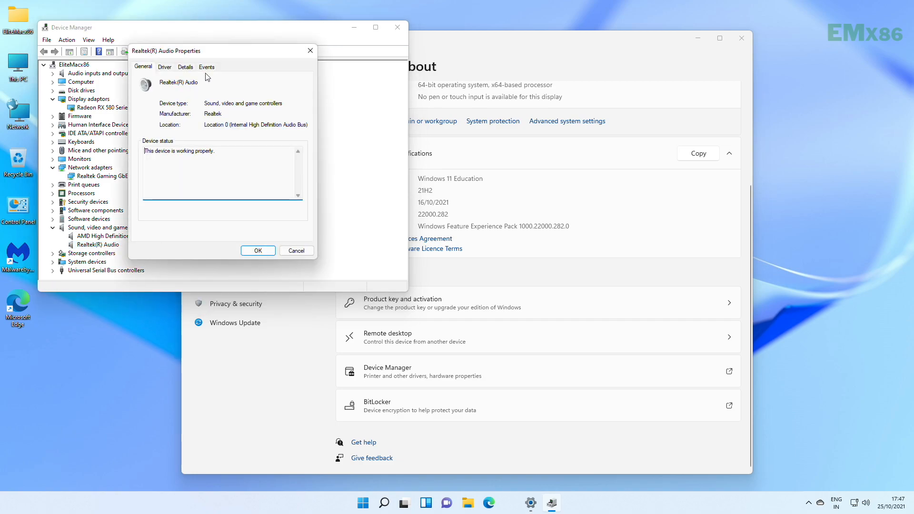
pyautogui.click(185, 66)
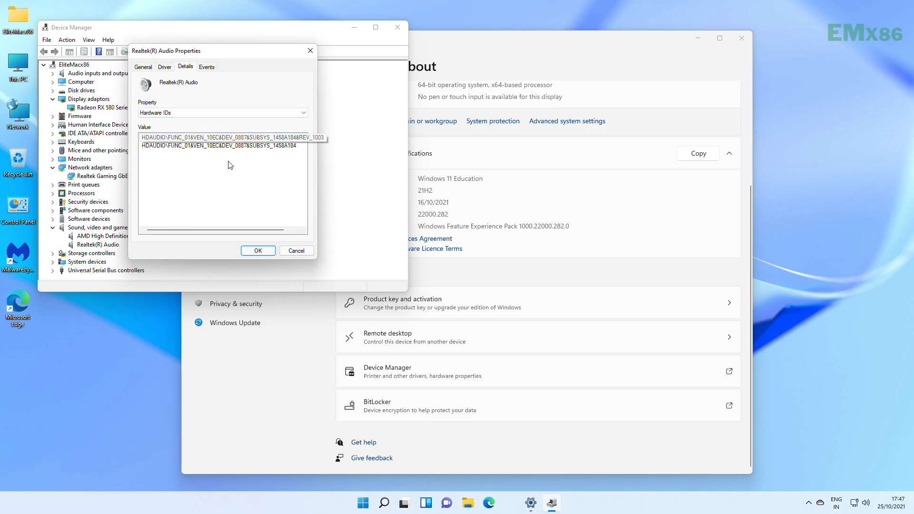
pyautogui.moveTo(223, 175)
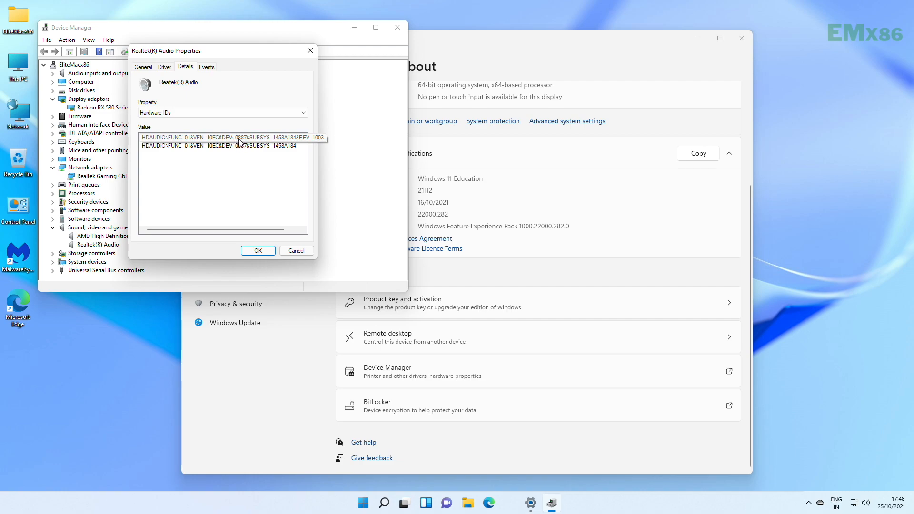
pyautogui.moveTo(258, 193)
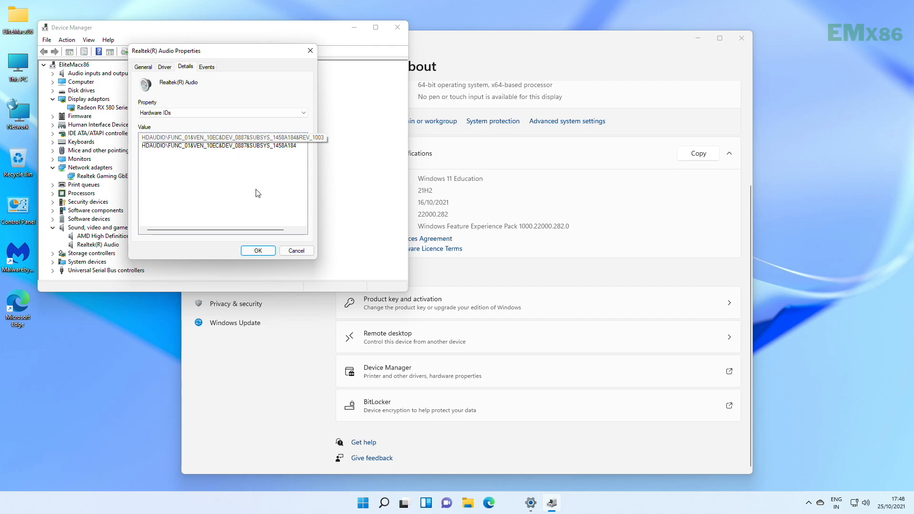
pyautogui.click(258, 250)
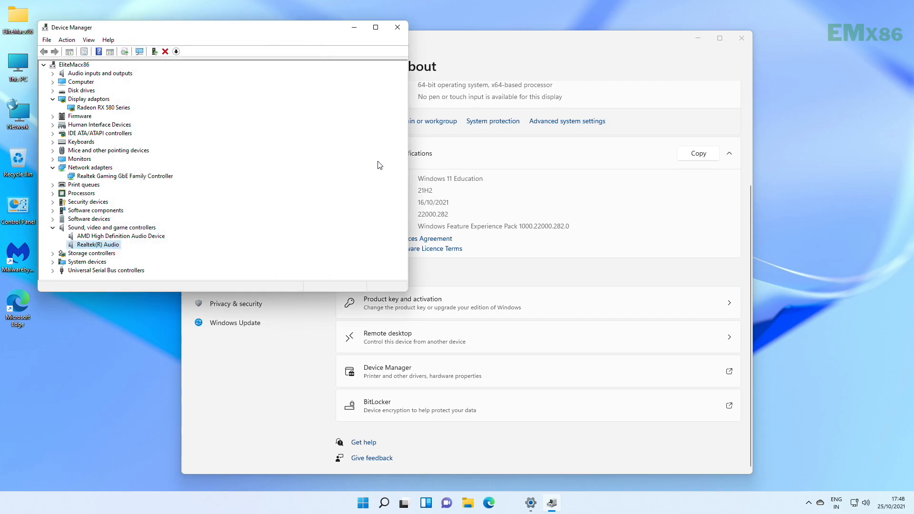
pyautogui.moveTo(372, 168)
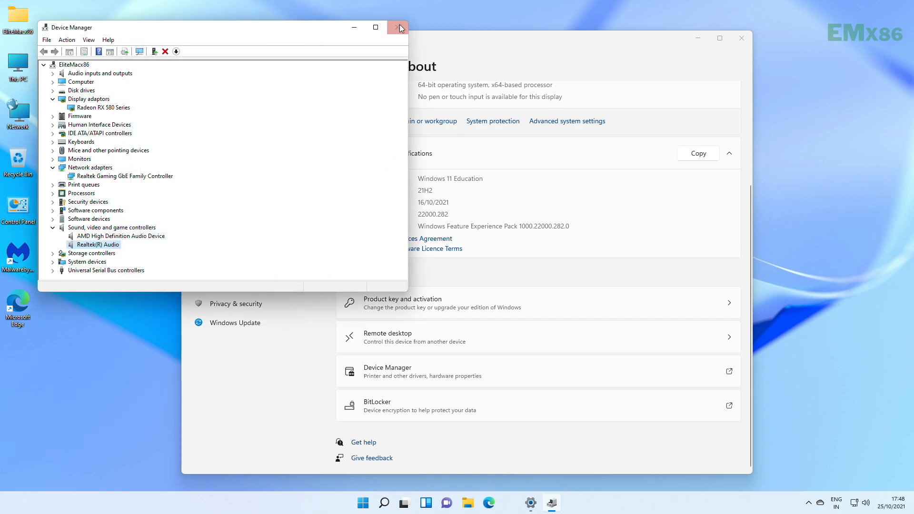
pyautogui.moveTo(400, 27)
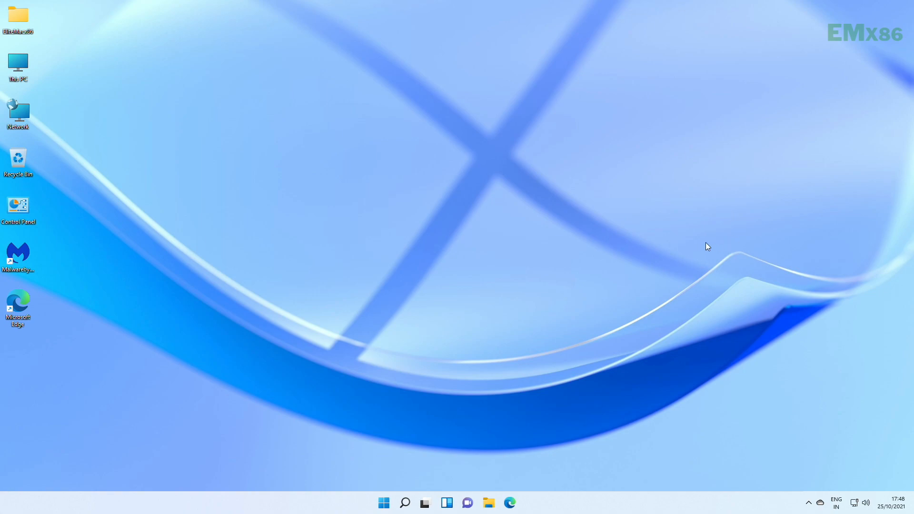
pyautogui.moveTo(497, 372)
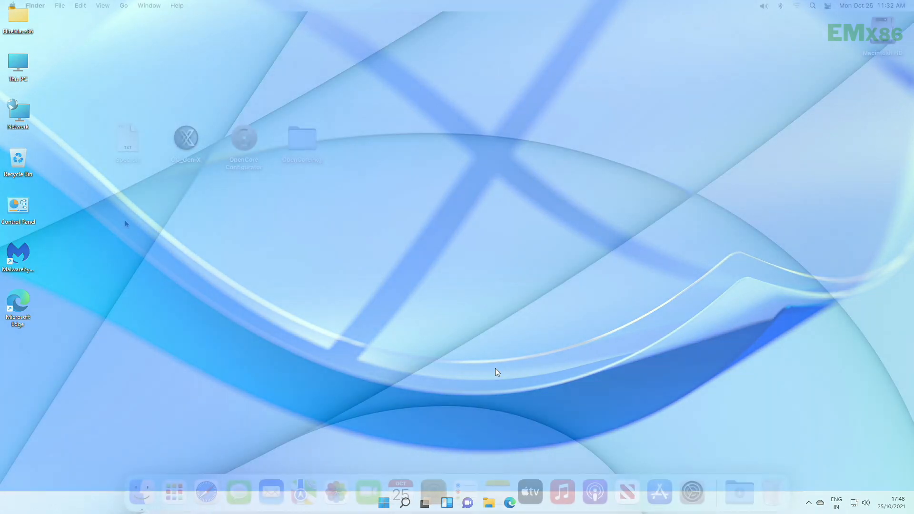
# Select Spec.txt, OC_Gen-X and OpenCore Configurator in turn, then clear the selection
pyautogui.click(128, 137)
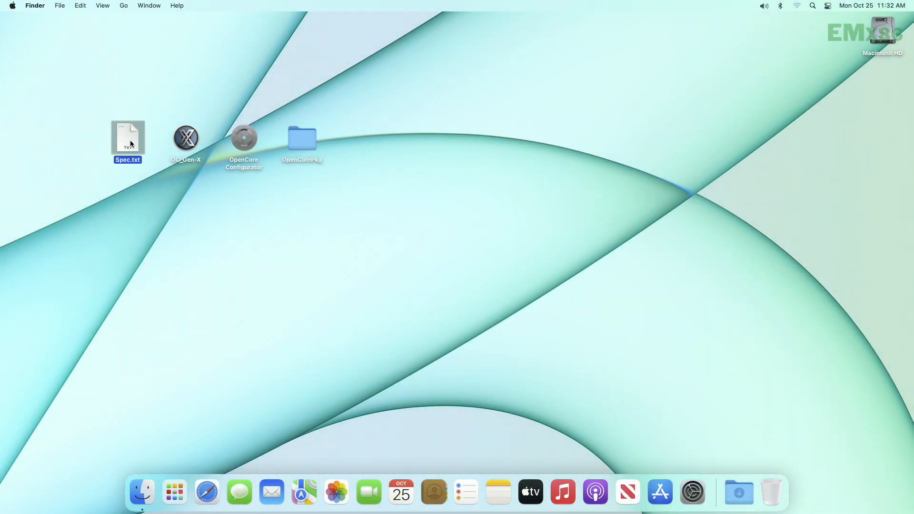
pyautogui.click(185, 138)
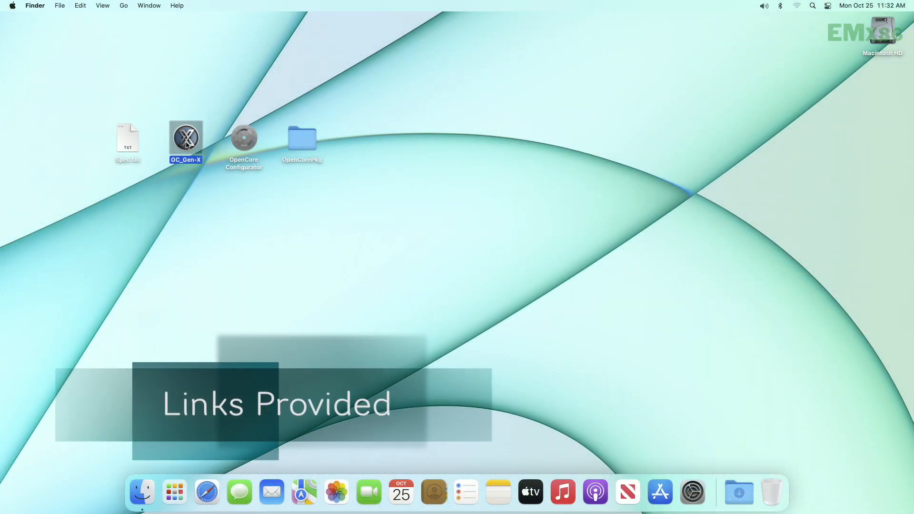
pyautogui.click(243, 139)
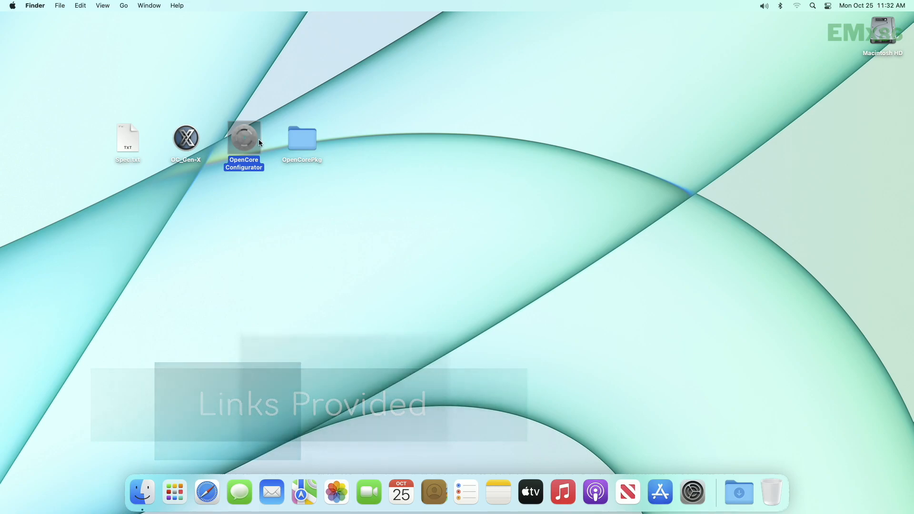
pyautogui.click(249, 234)
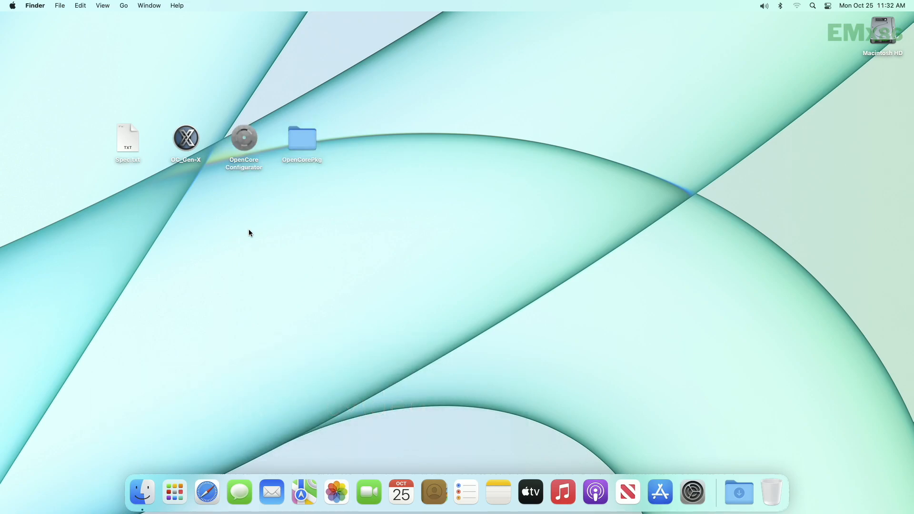
pyautogui.moveTo(246, 229)
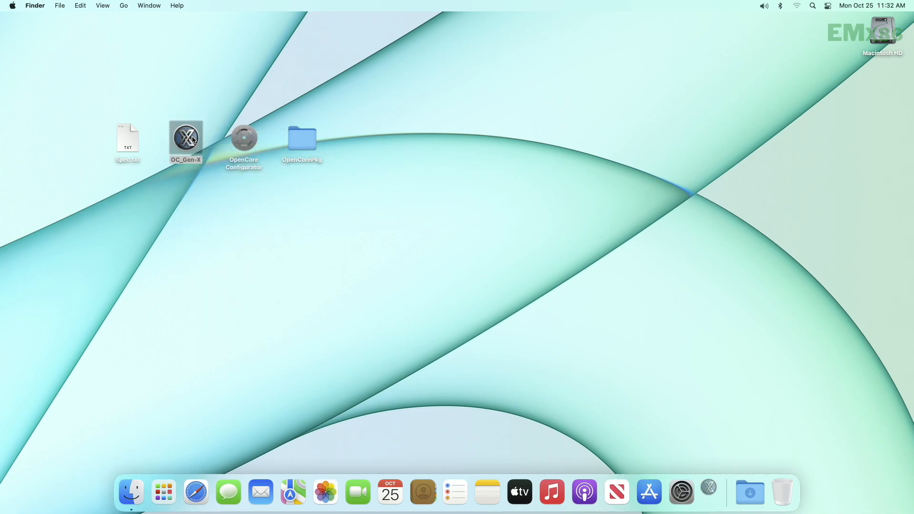
# Launch OC_Gen-X and open Spec.txt from the desktop
pyautogui.doubleClick(185, 140)
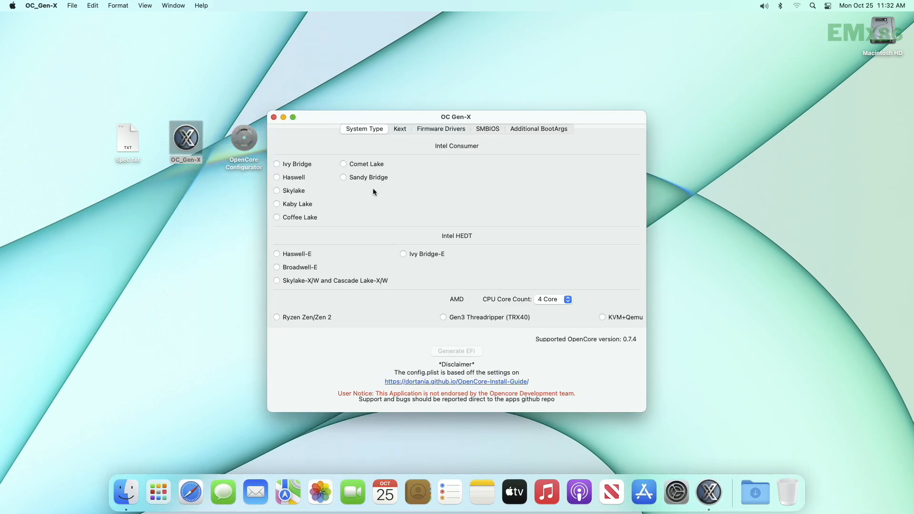
pyautogui.moveTo(98, 135)
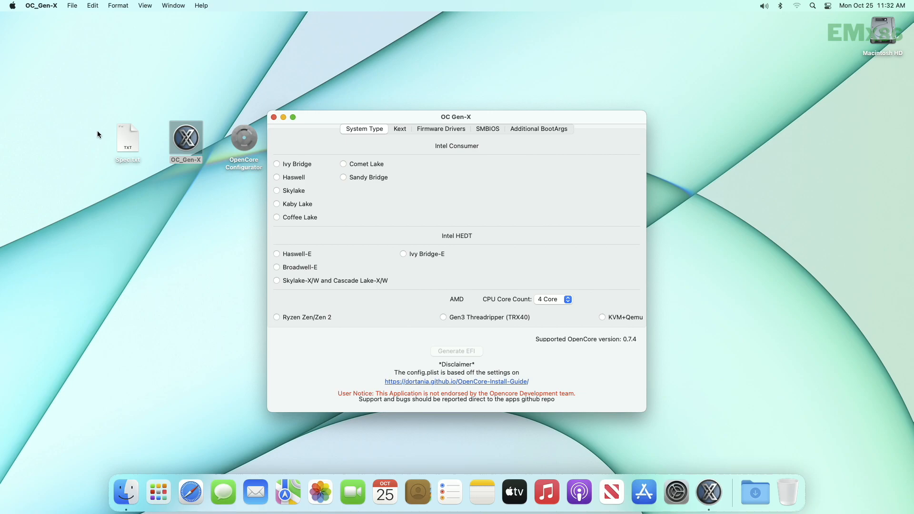
pyautogui.doubleClick(128, 138)
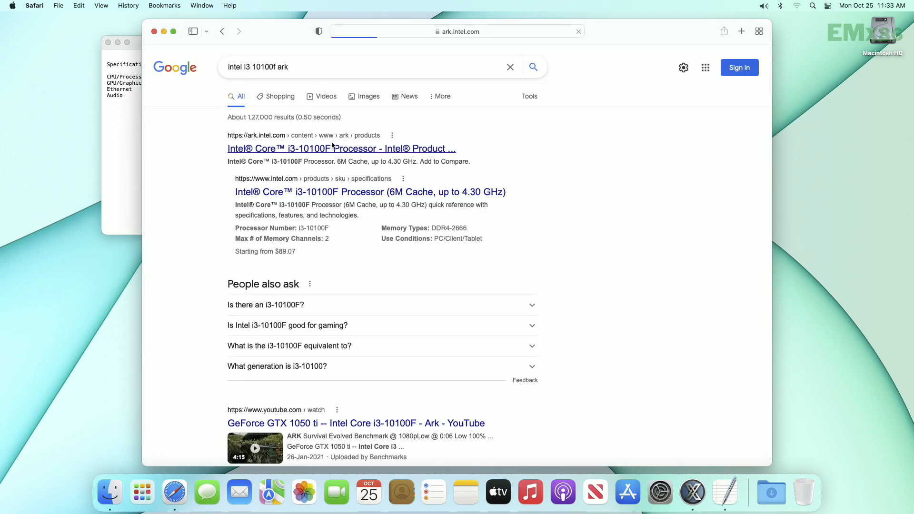
# Open the ark.intel.com page for the Core i3-10100F to check its code name
pyautogui.click(341, 149)
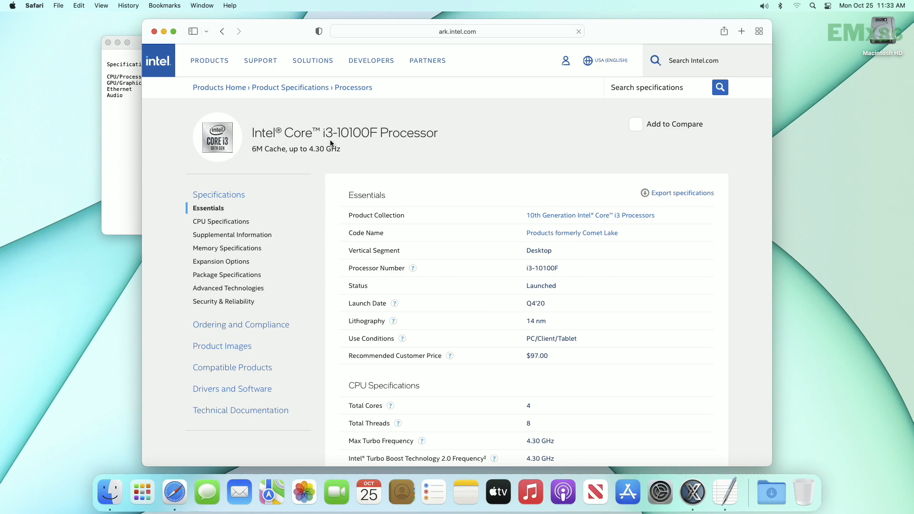
pyautogui.moveTo(572, 233)
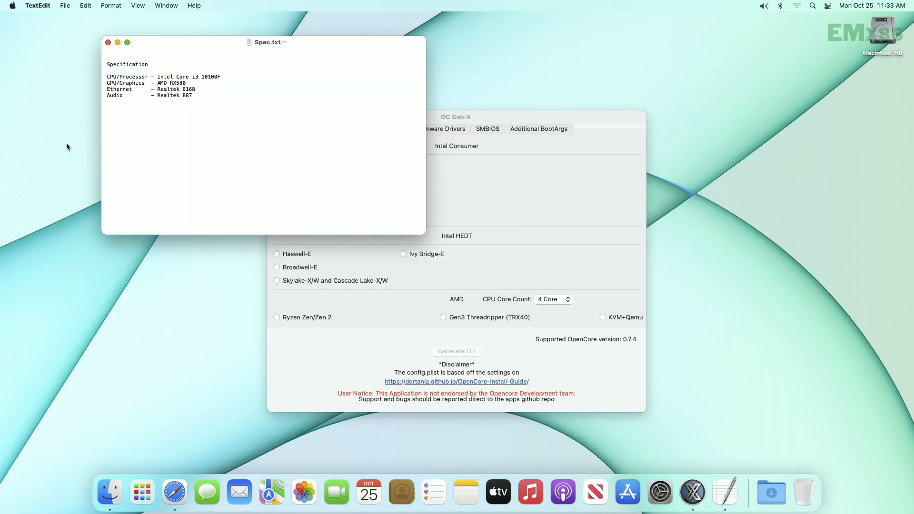
# Set system type to Comet Lake, review VirtualSMC plugins, and enable WhateverGreen under Graphics
pyautogui.click(457, 117)
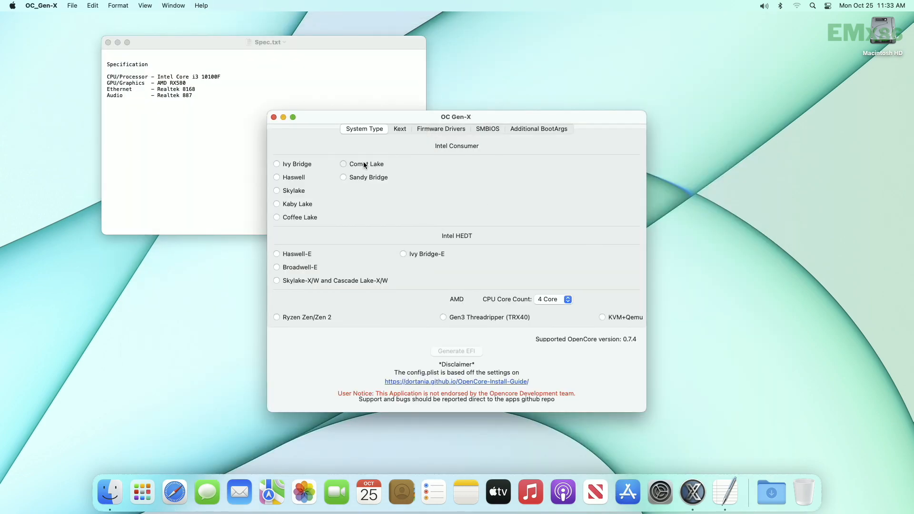
pyautogui.click(400, 129)
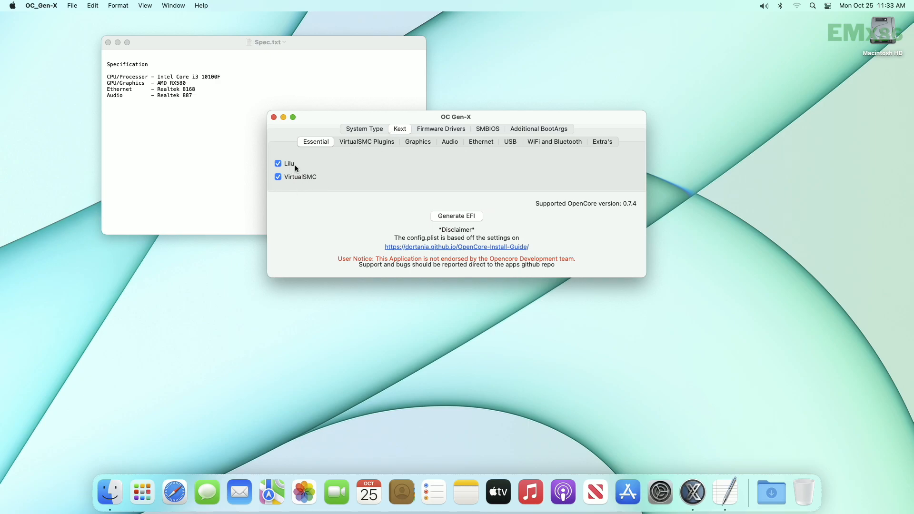
pyautogui.moveTo(376, 188)
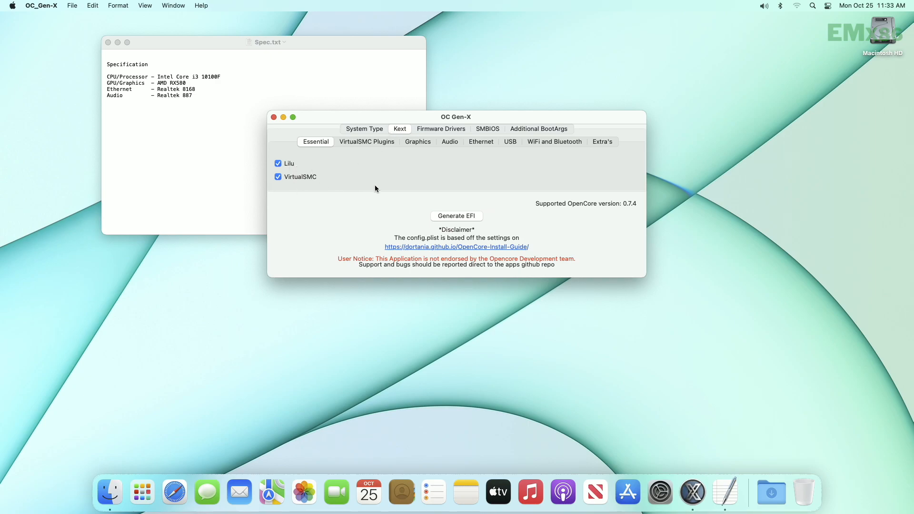
pyautogui.click(367, 142)
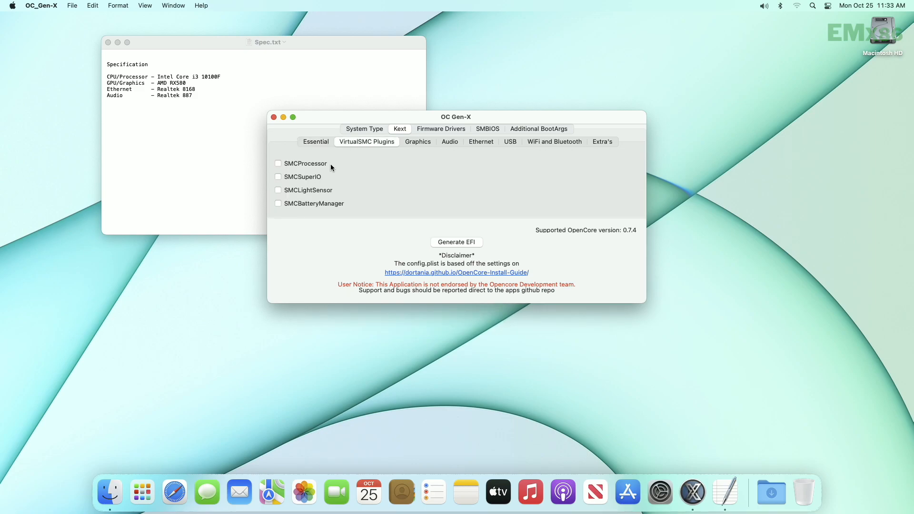
pyautogui.moveTo(318, 176)
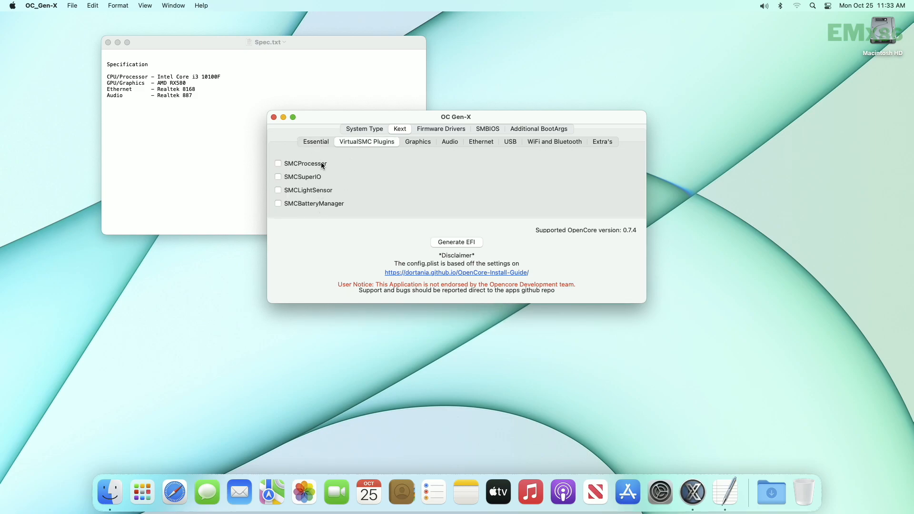
pyautogui.click(278, 177)
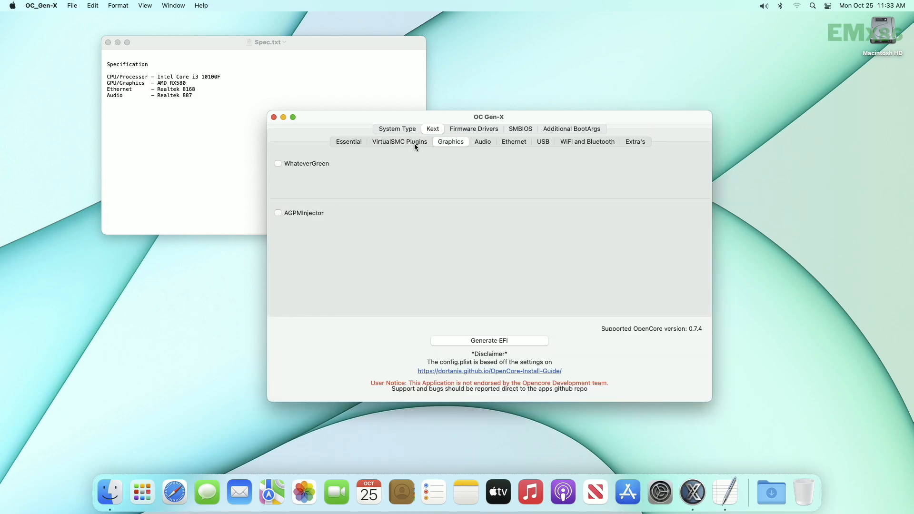
pyautogui.click(278, 163)
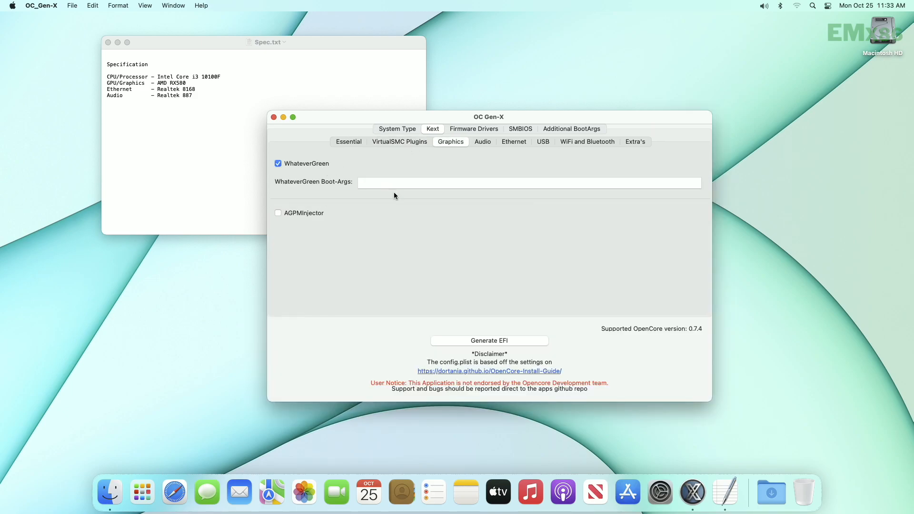
pyautogui.click(395, 183)
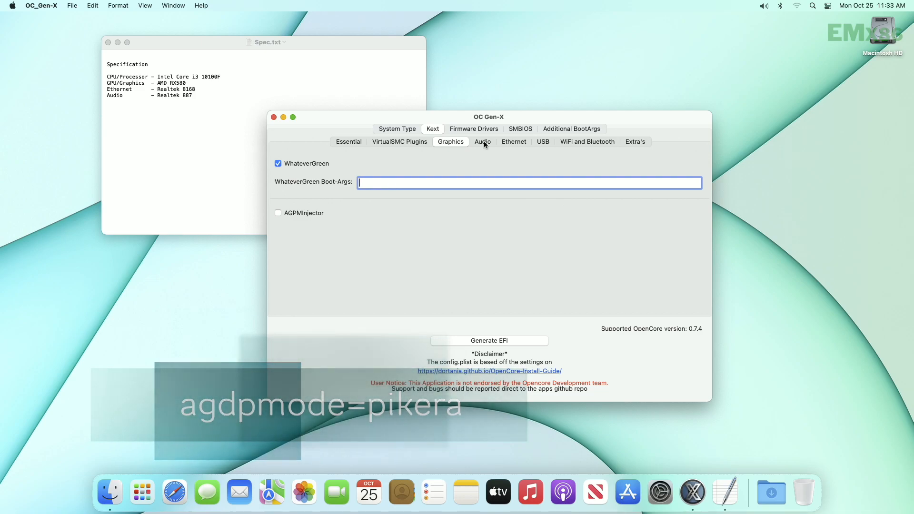
# Enable the AppleALC audio kext with boot-args alcid=99
pyautogui.click(482, 141)
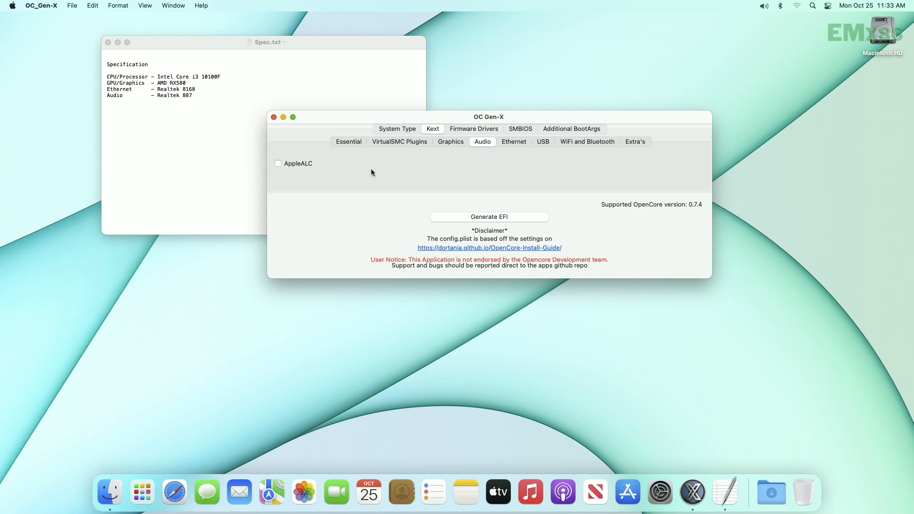
pyautogui.moveTo(308, 167)
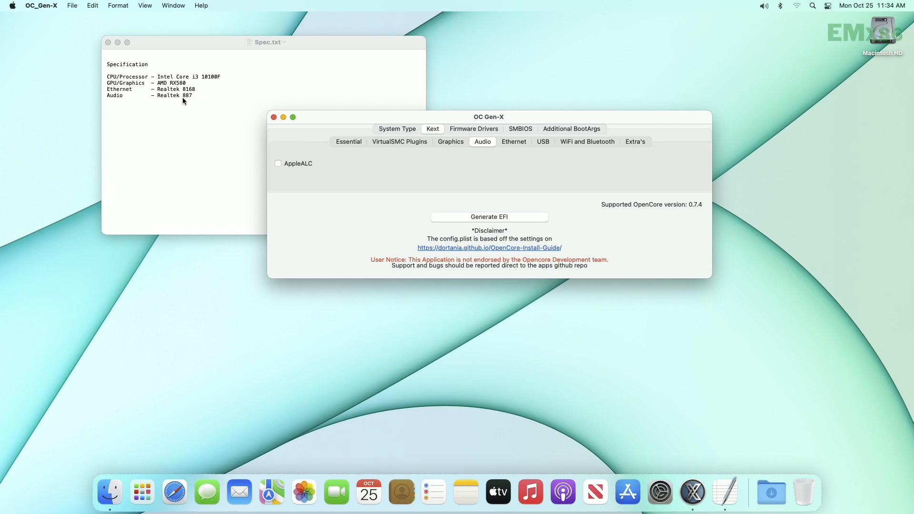
pyautogui.moveTo(343, 162)
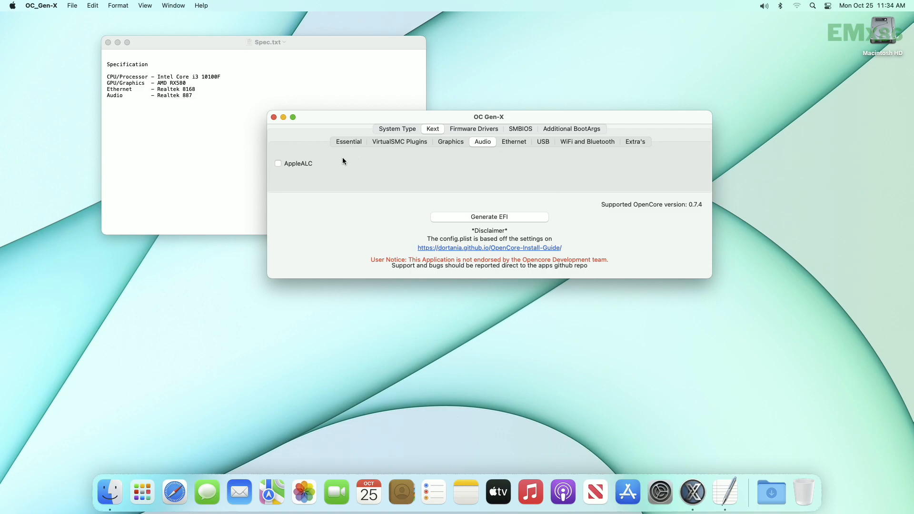
pyautogui.click(279, 164)
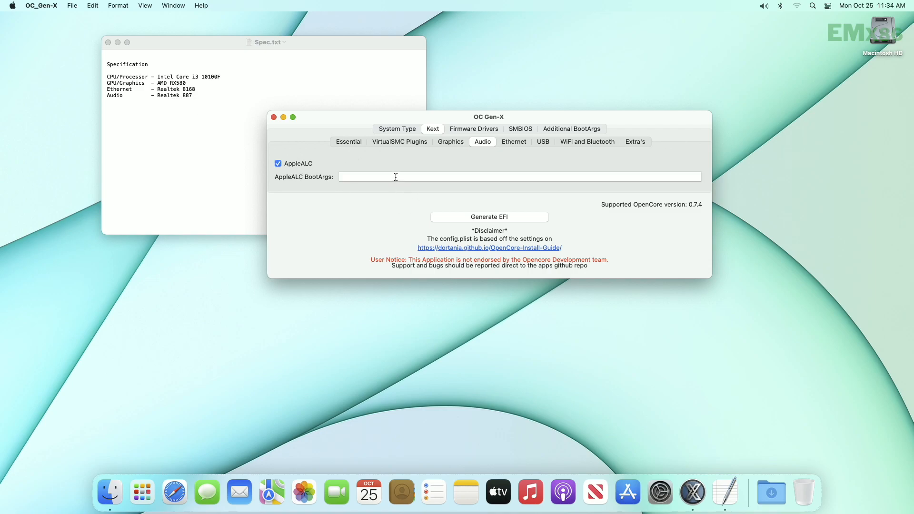
pyautogui.write('alc')
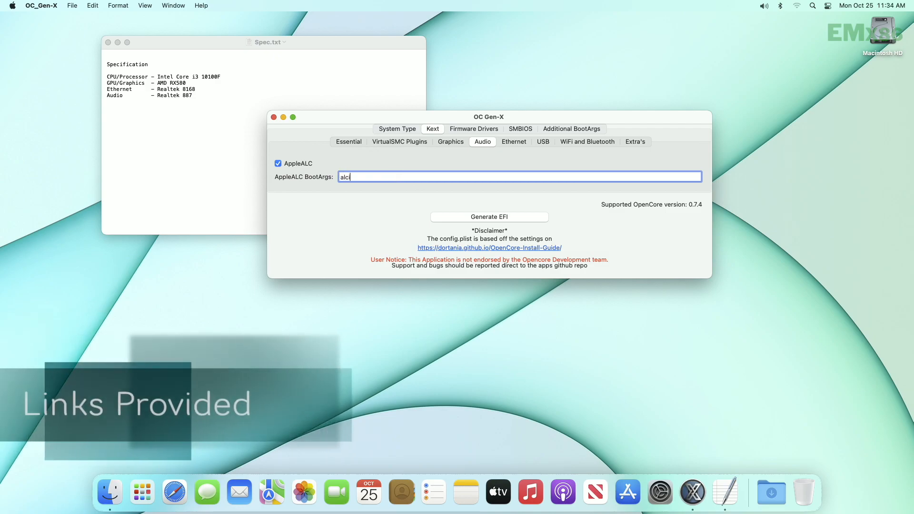
pyautogui.write('id=')
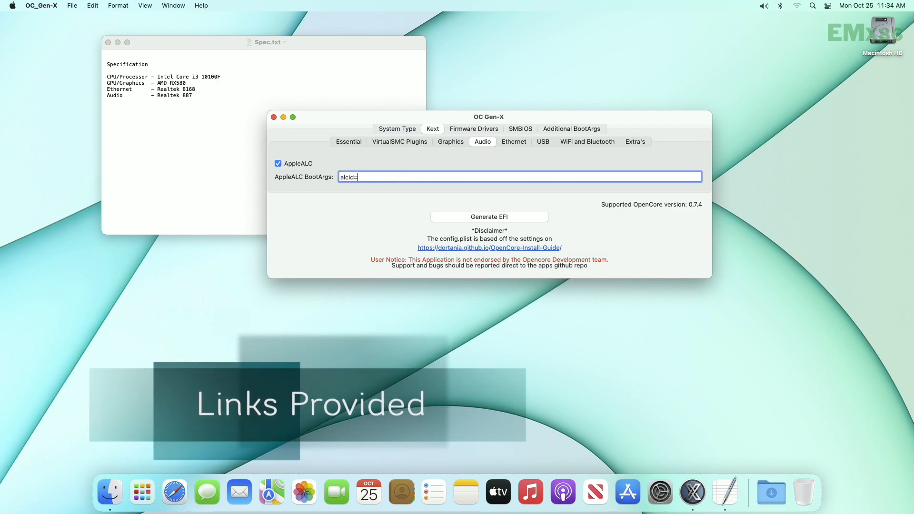
pyautogui.write('99')
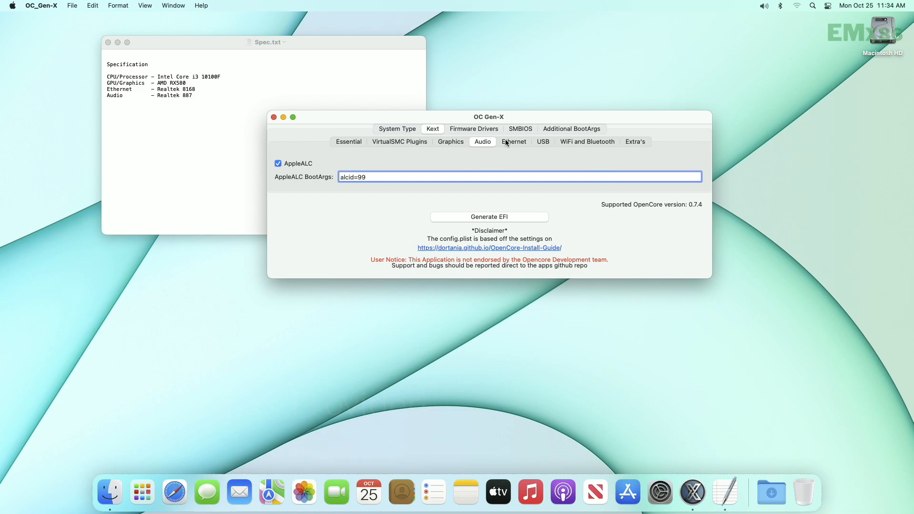
# Enable RealtekRTL8111 under Ethernet and USBInjectAll under USB, leaving WiFi/Bluetooth unticked
pyautogui.click(514, 141)
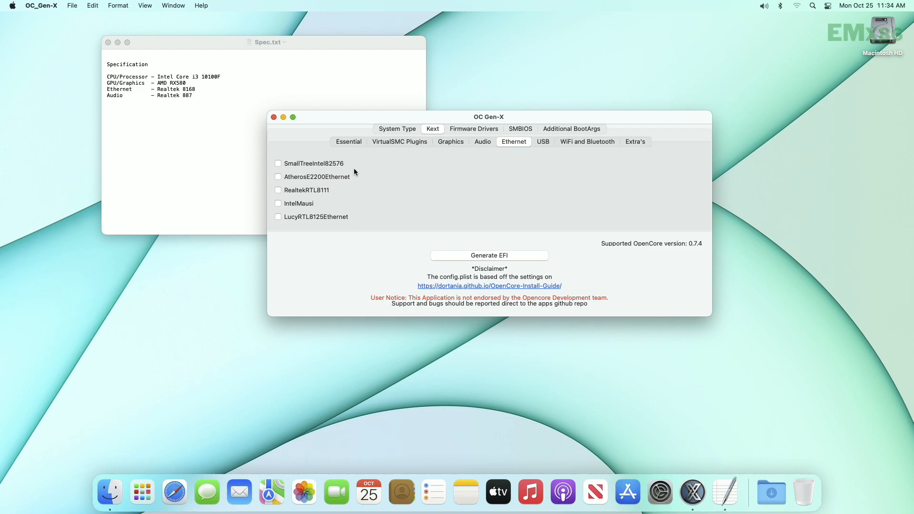
pyautogui.click(278, 190)
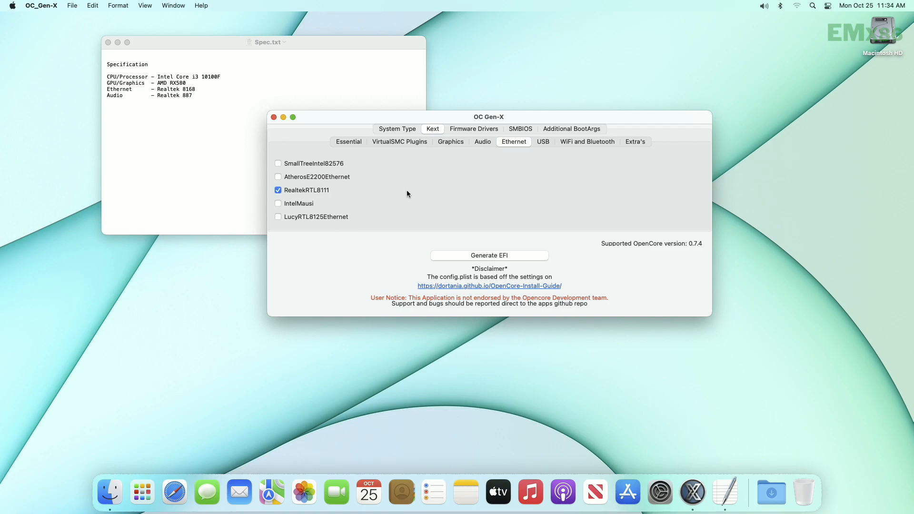
pyautogui.click(542, 142)
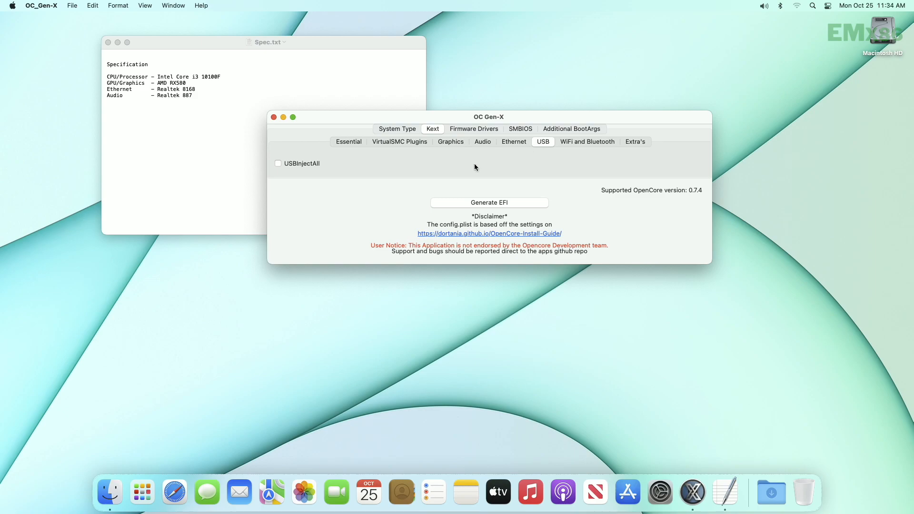
pyautogui.moveTo(374, 164)
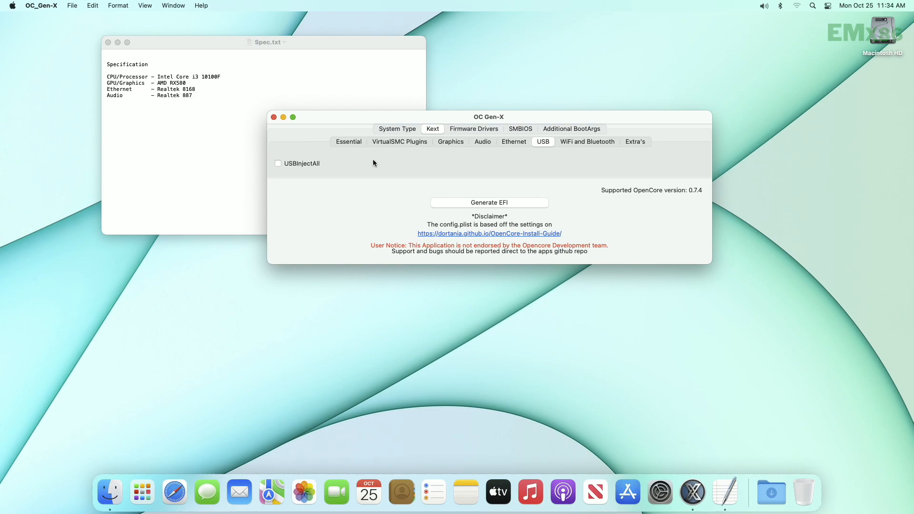
pyautogui.click(278, 163)
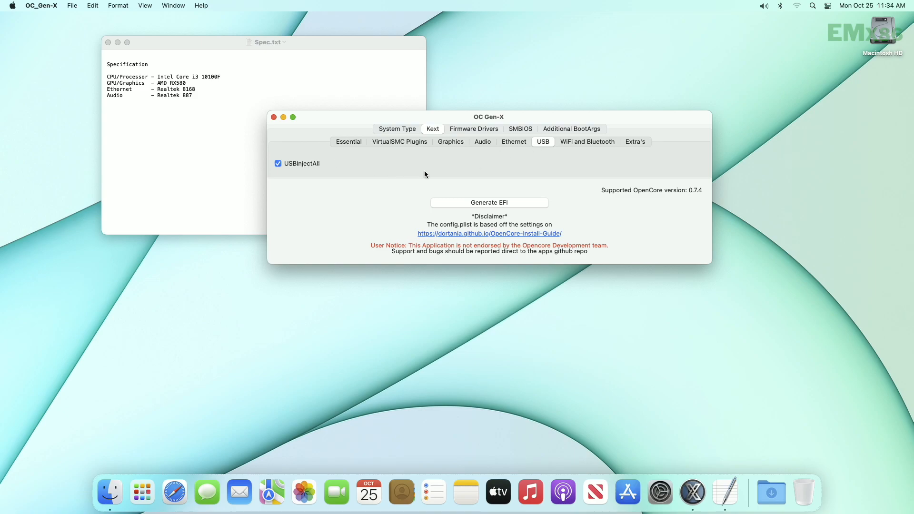
pyautogui.click(587, 141)
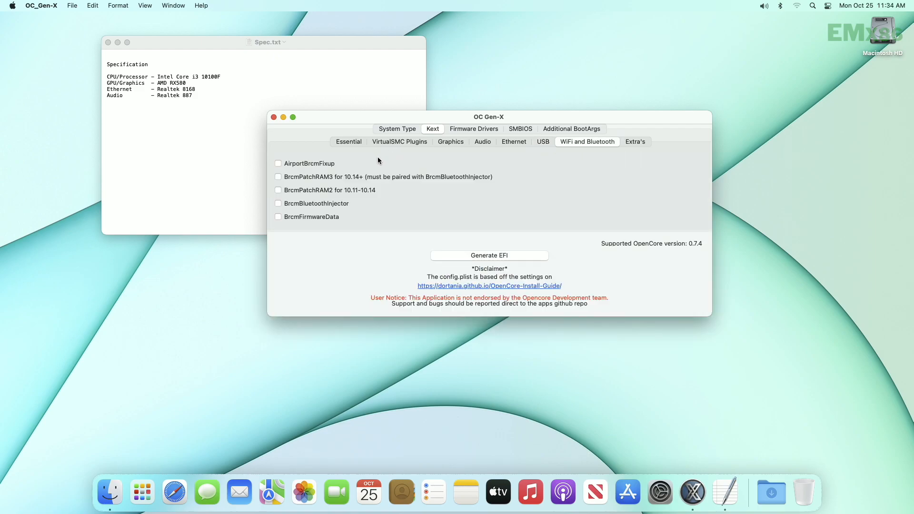
pyautogui.moveTo(387, 161)
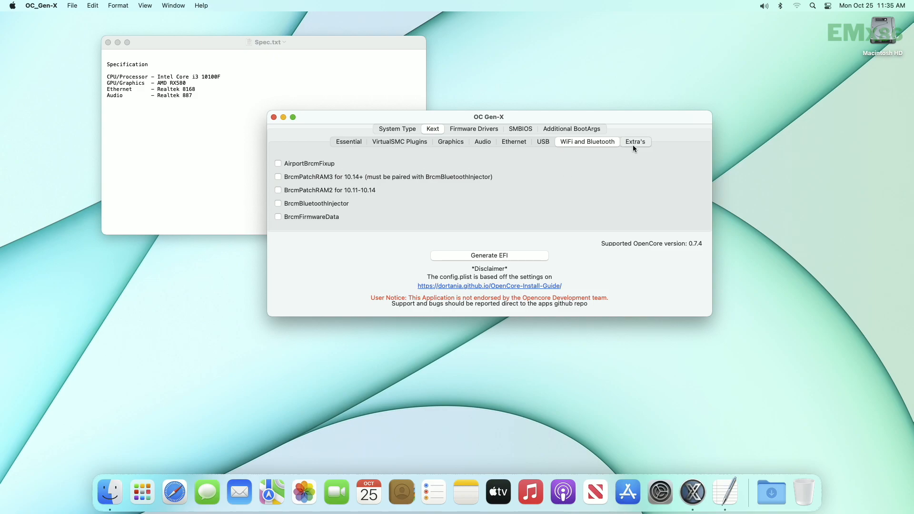
# Review extra kexts, firmware and legacy BIOS drivers, and keep SMBIOS model Macmini7,1
pyautogui.click(635, 141)
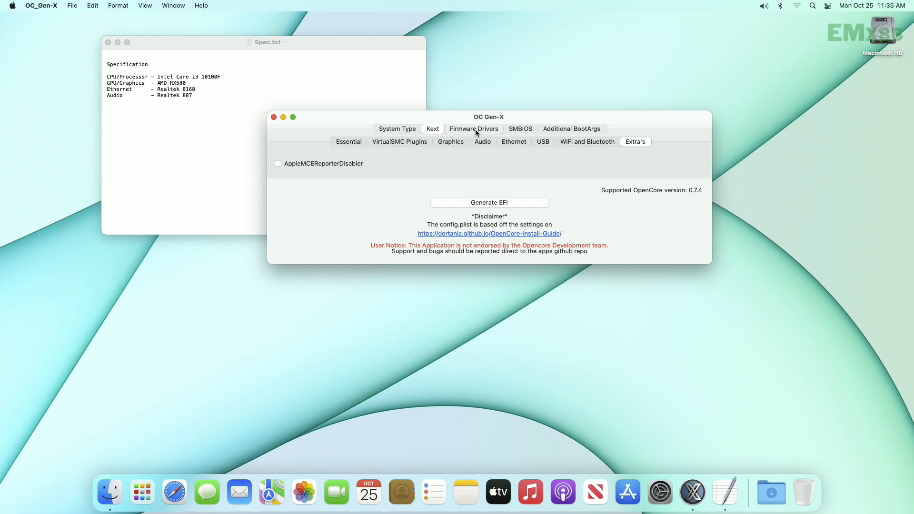
pyautogui.click(474, 129)
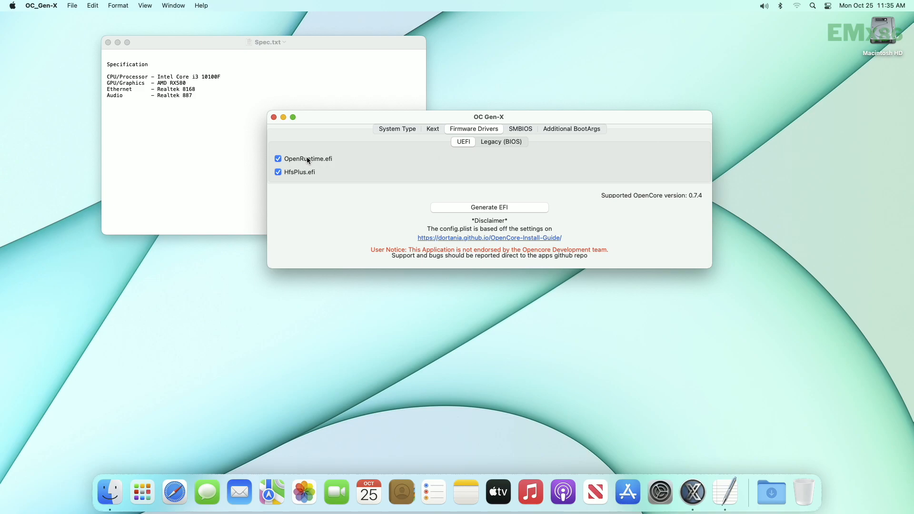
pyautogui.moveTo(512, 147)
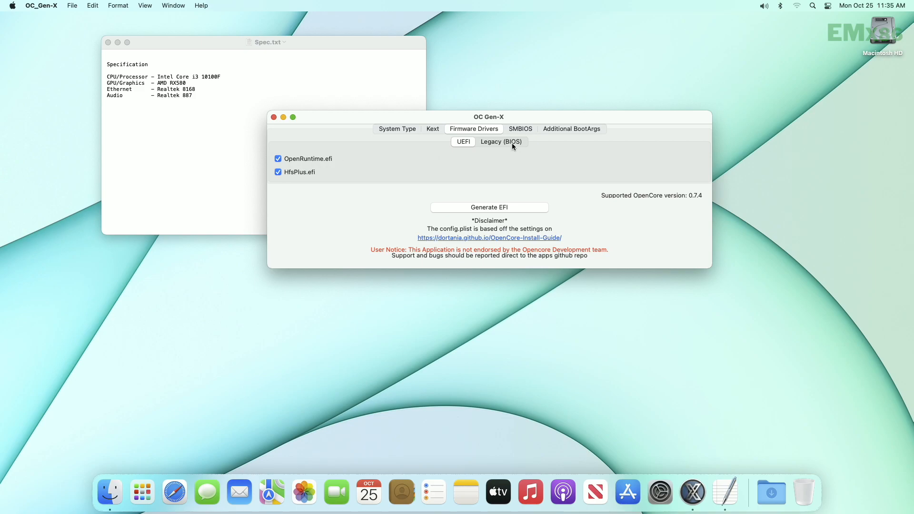
pyautogui.click(501, 141)
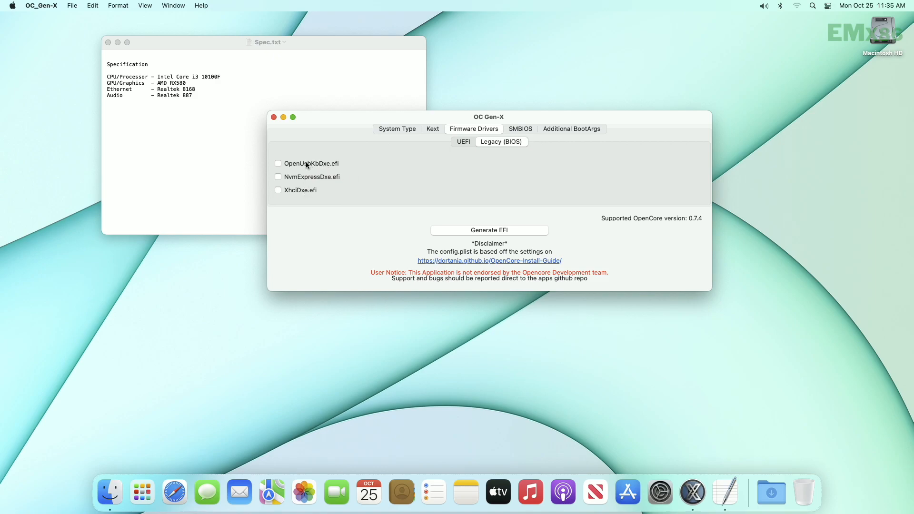
pyautogui.click(520, 129)
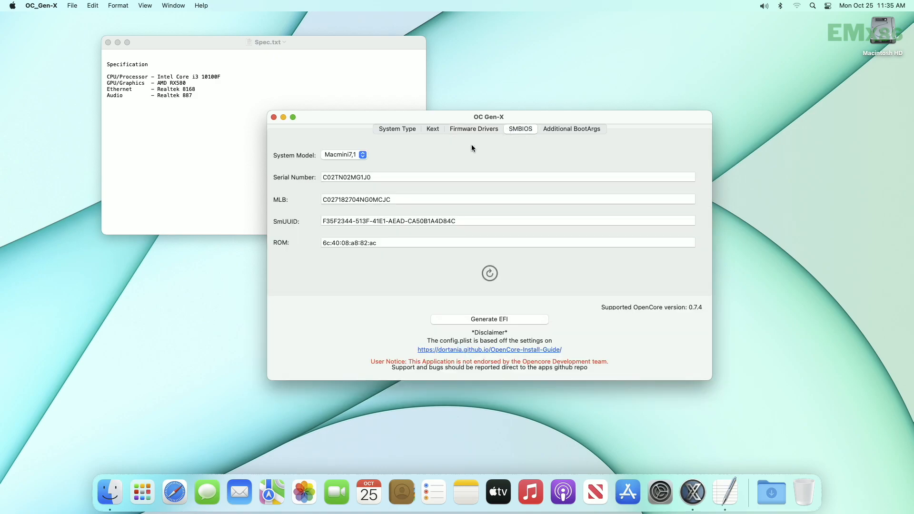
pyautogui.click(344, 154)
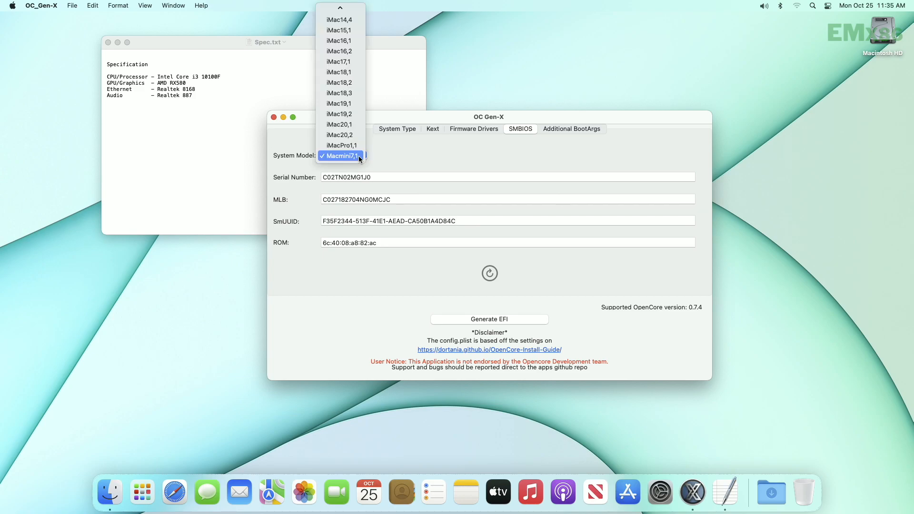
pyautogui.moveTo(400, 161)
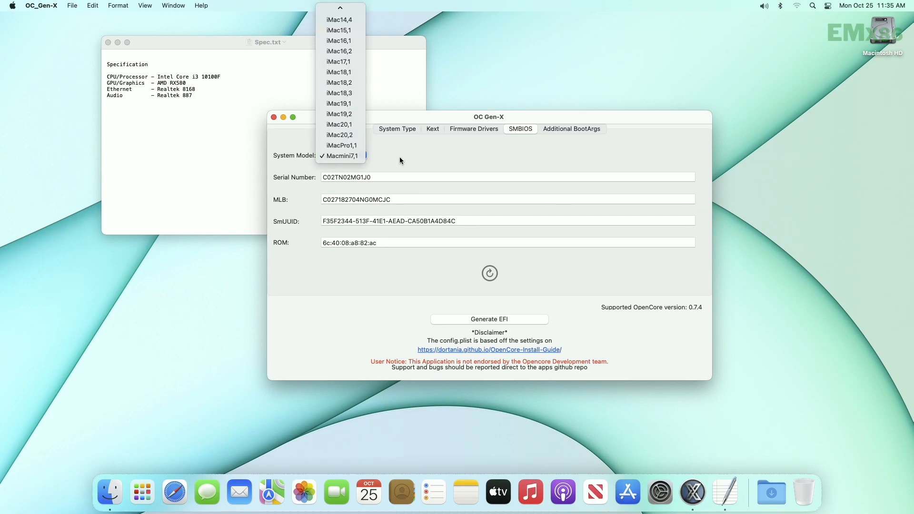
pyautogui.click(341, 155)
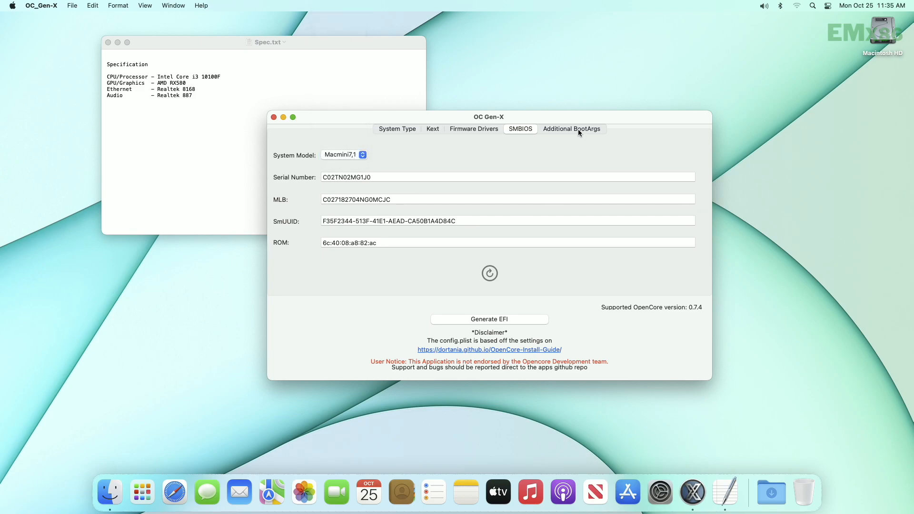
# Check additional boot arguments, then generate the EFI folder and dismiss the completion message
pyautogui.click(572, 129)
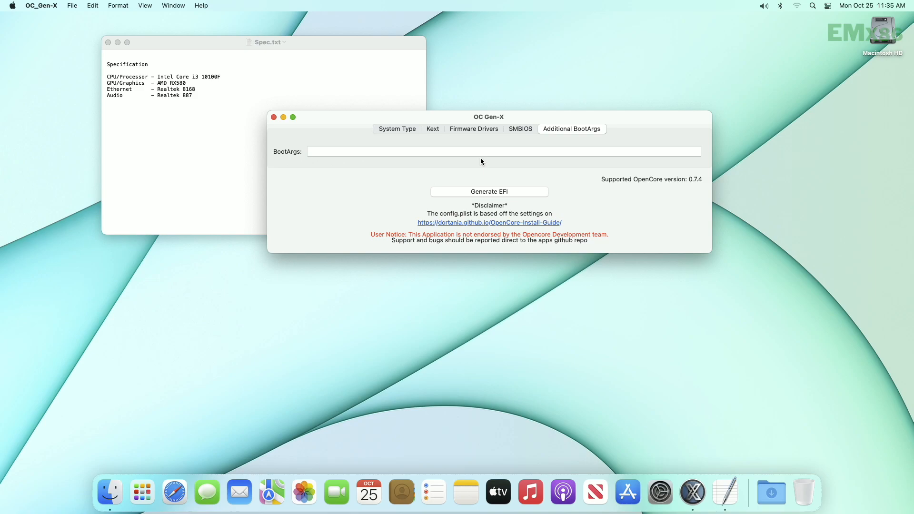
pyautogui.moveTo(517, 186)
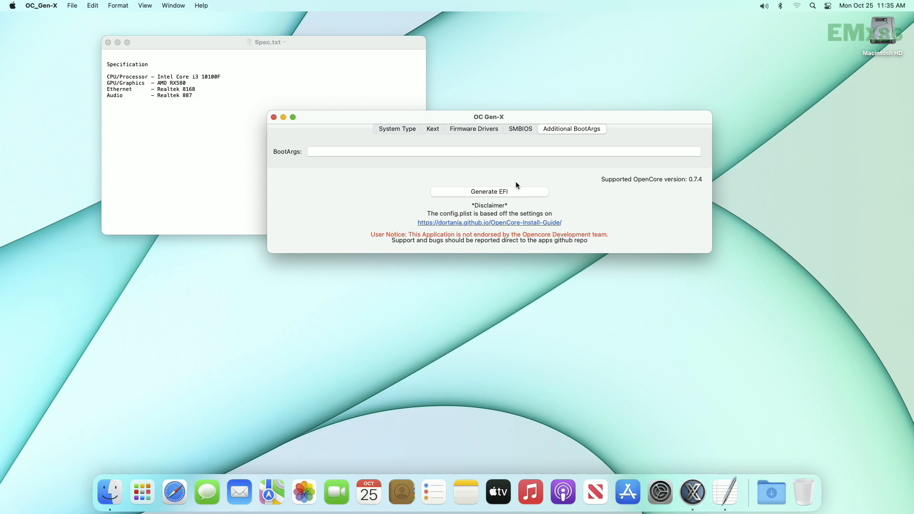
pyautogui.click(489, 191)
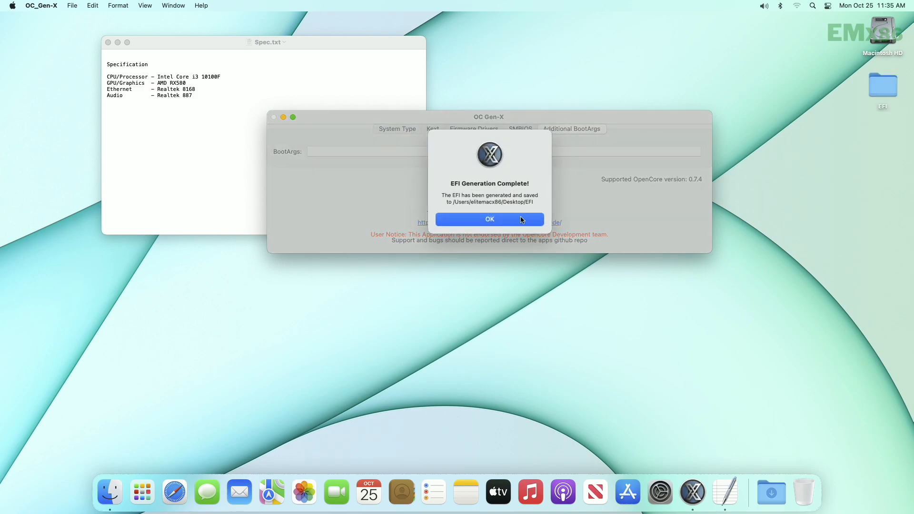
pyautogui.click(490, 219)
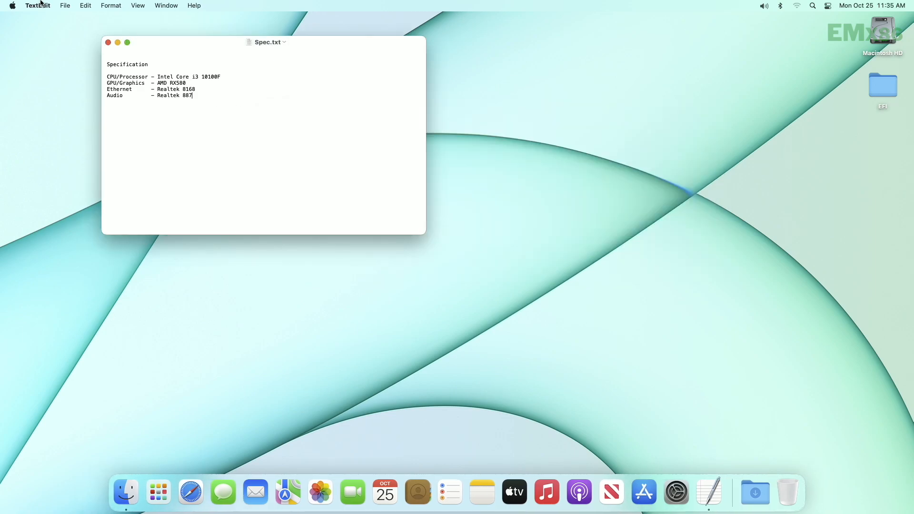
# Browse to OpenCorePkg > Docs > AcpiSamples > Binaries and select SSDT-AWAC-DISABLE and SSDT-EC-USBX
pyautogui.click(108, 42)
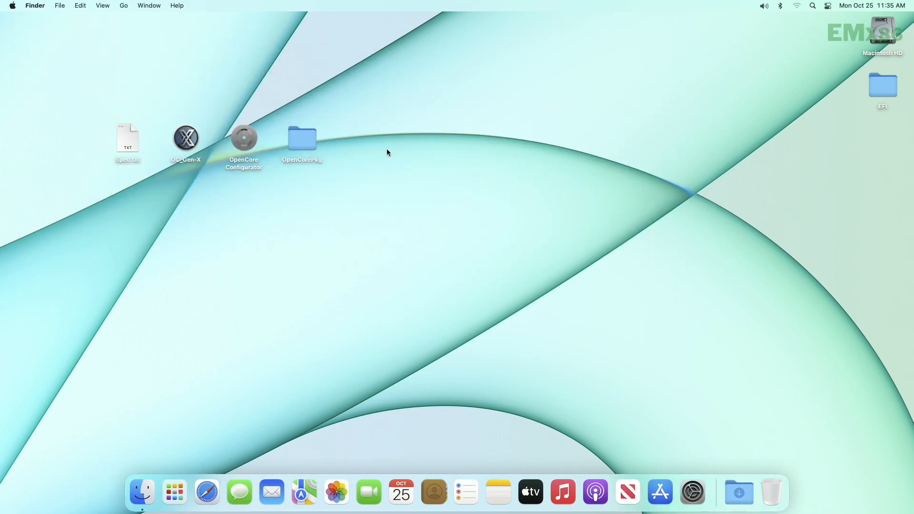
pyautogui.doubleClick(302, 139)
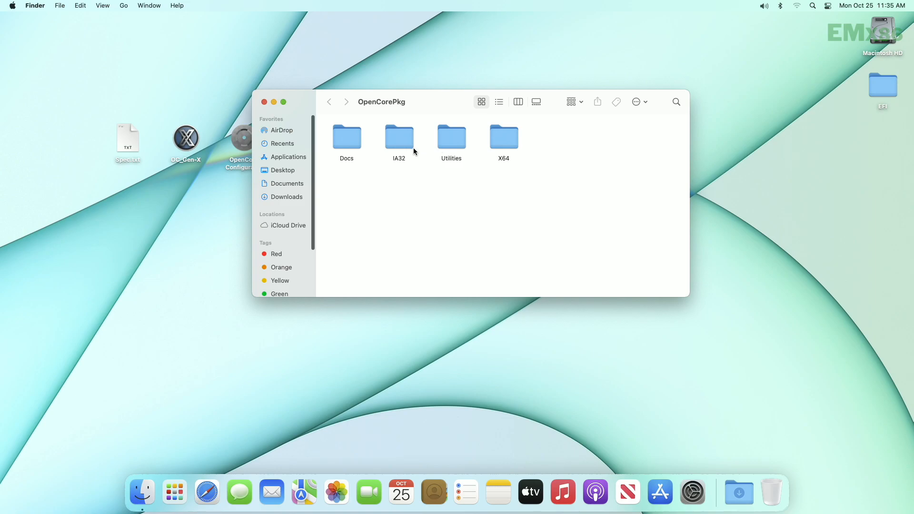
pyautogui.doubleClick(347, 135)
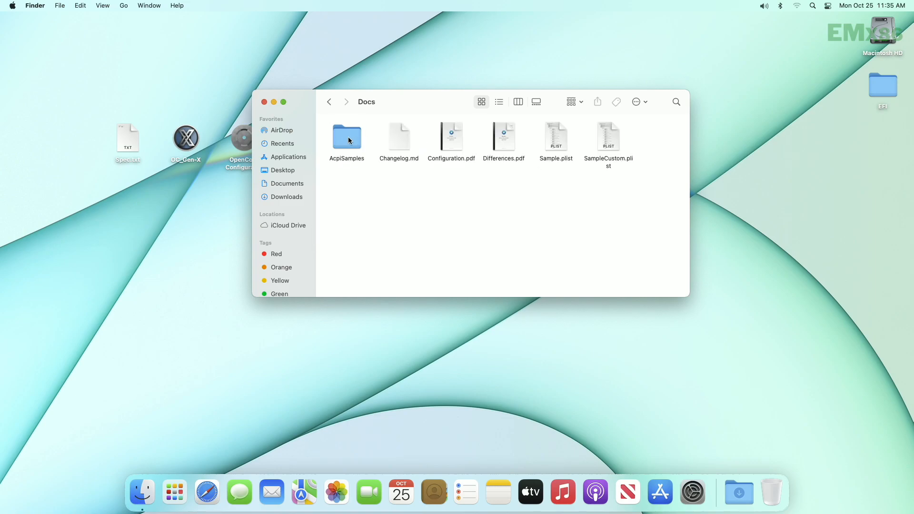
pyautogui.doubleClick(347, 136)
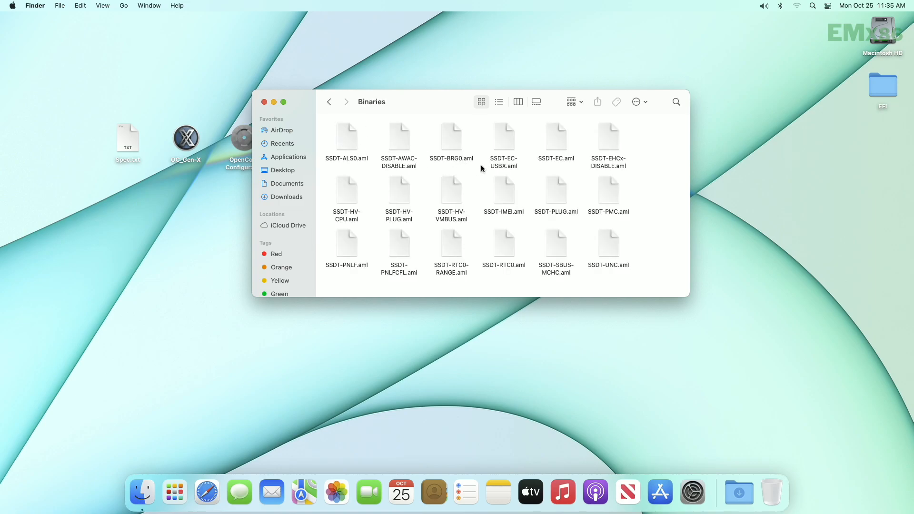
pyautogui.moveTo(472, 145)
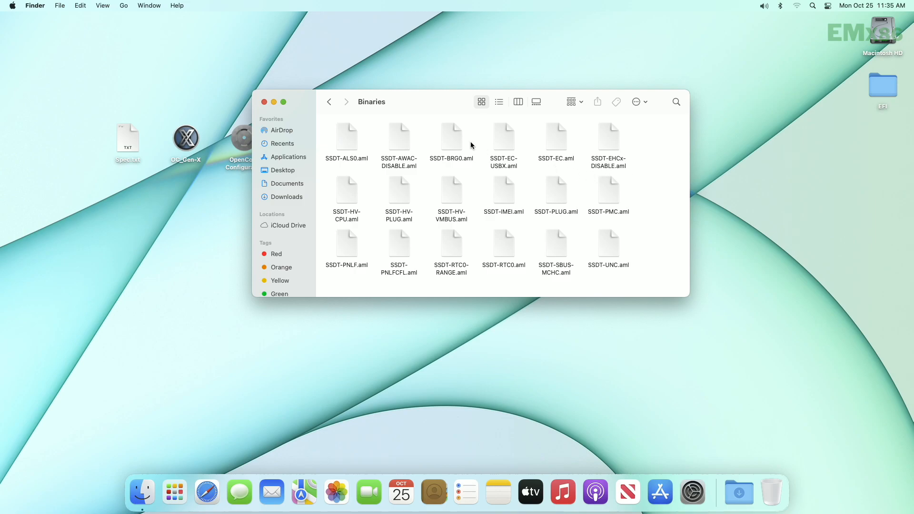
pyautogui.moveTo(394, 140)
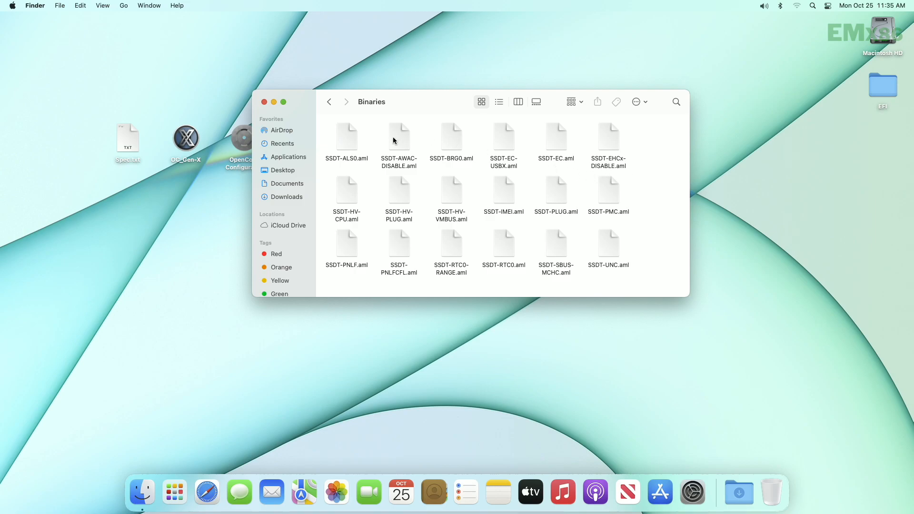
pyautogui.click(504, 137)
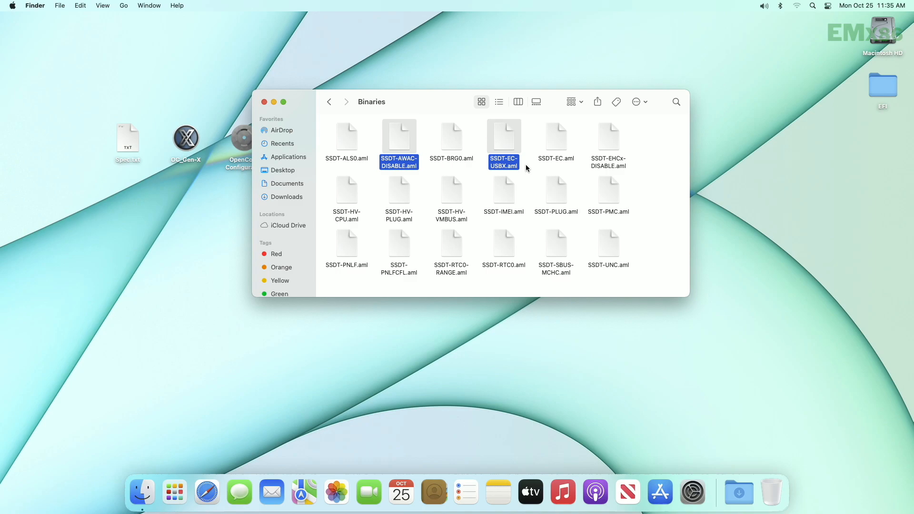
pyautogui.click(555, 195)
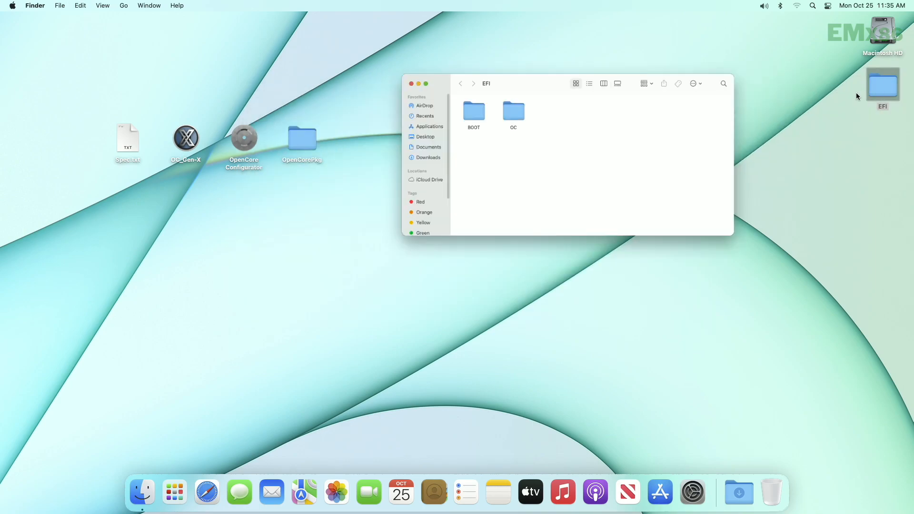
# Check the EFI/OC/ACPI folder, then return to OC and right-click config.plist
pyautogui.doubleClick(513, 111)
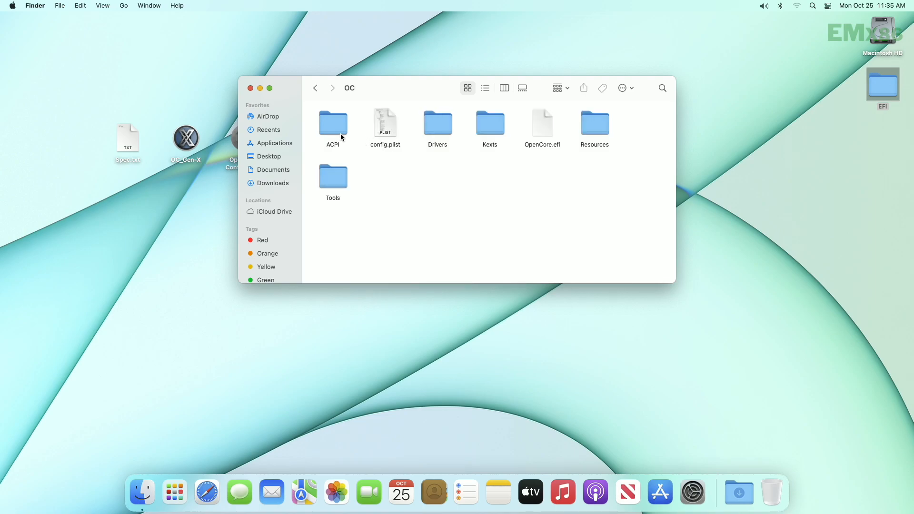
pyautogui.doubleClick(332, 122)
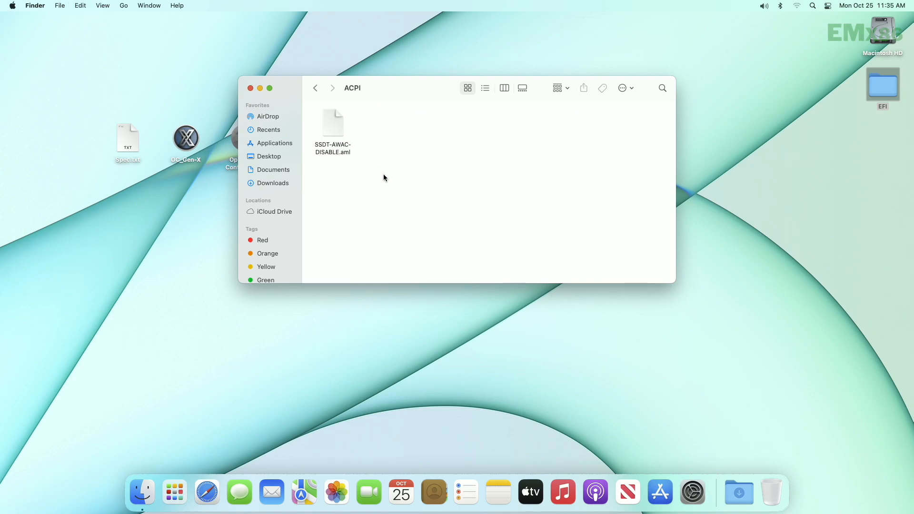
pyautogui.click(315, 88)
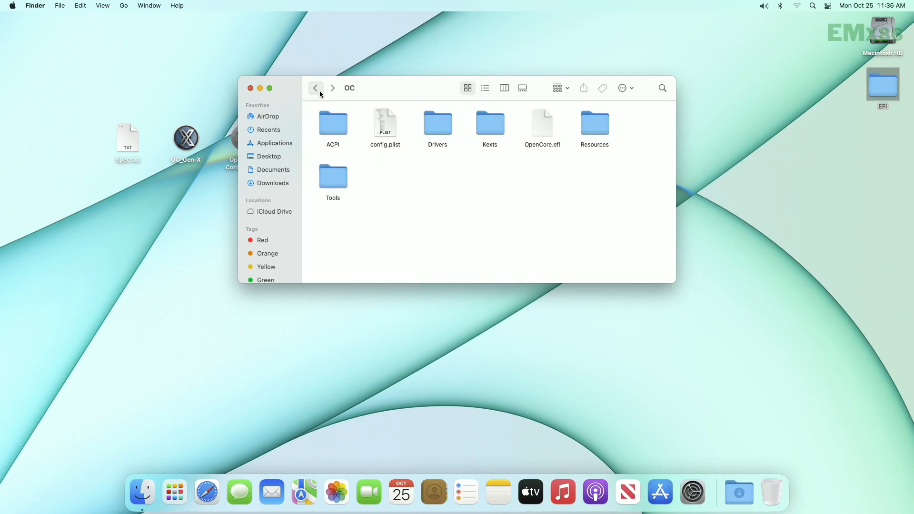
pyautogui.moveTo(439, 161)
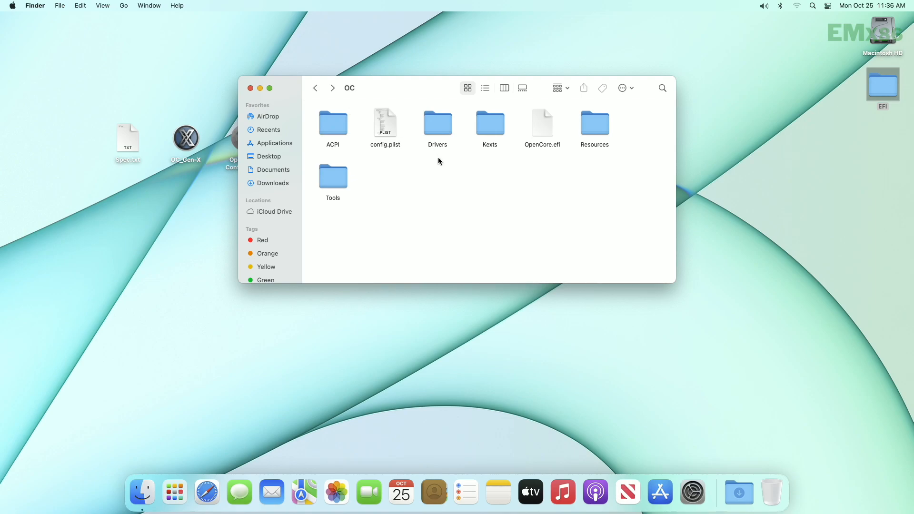
pyautogui.rightClick(385, 122)
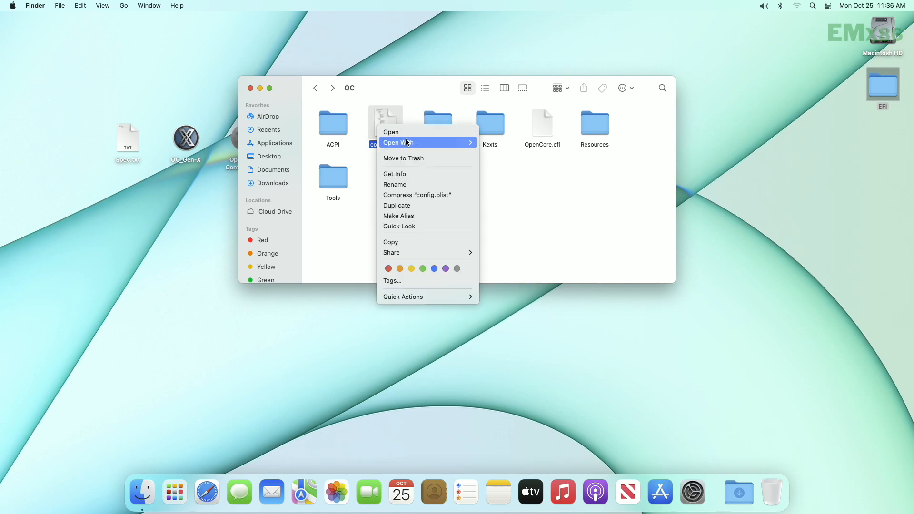
# Open config.plist and load SSDT-AWAC-DISABLE, SSDT-EC-USBX and SSDT-PLUG into ACPI Add
pyautogui.click(391, 132)
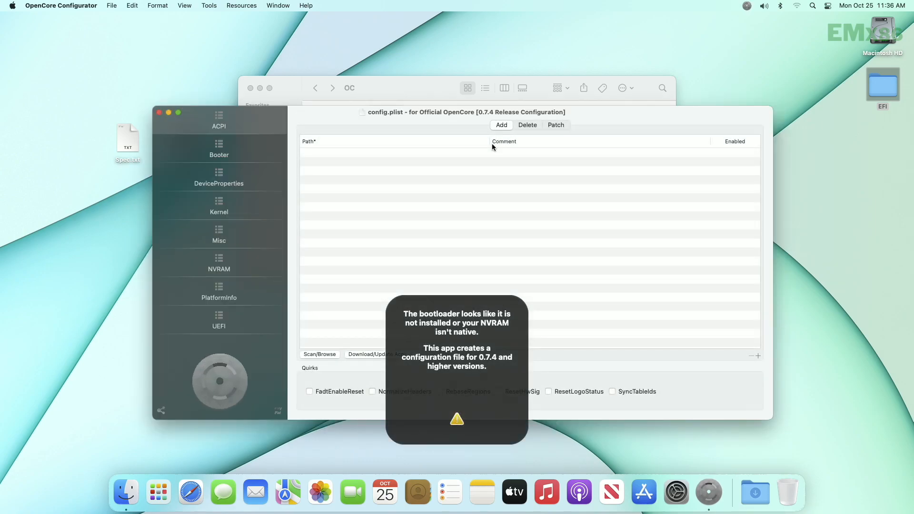
pyautogui.moveTo(339, 359)
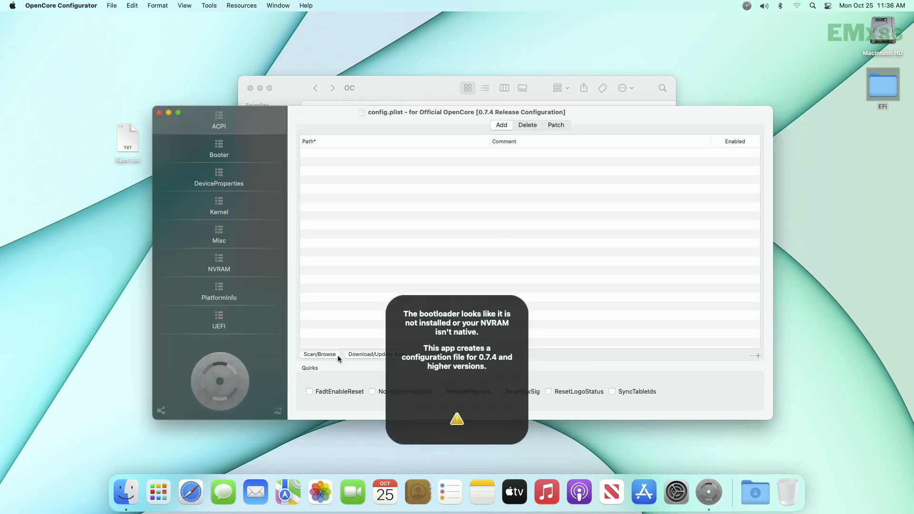
pyautogui.click(320, 354)
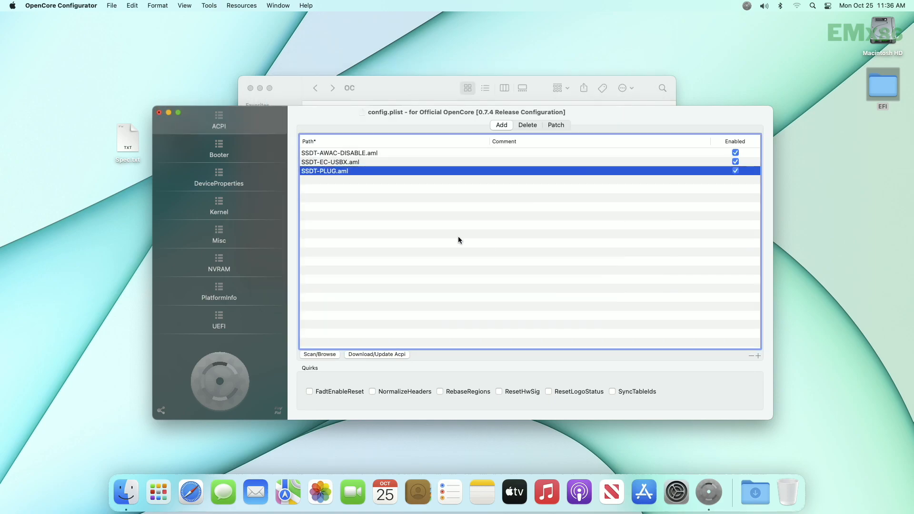
pyautogui.click(218, 205)
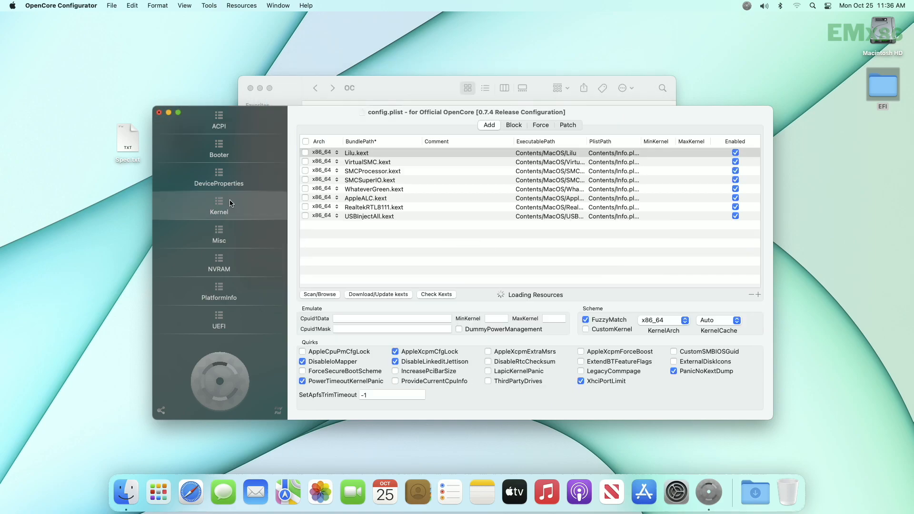
# Review the eight kexts, set KernelArch to Auto, and check the Cpuid1Mask value
pyautogui.click(337, 171)
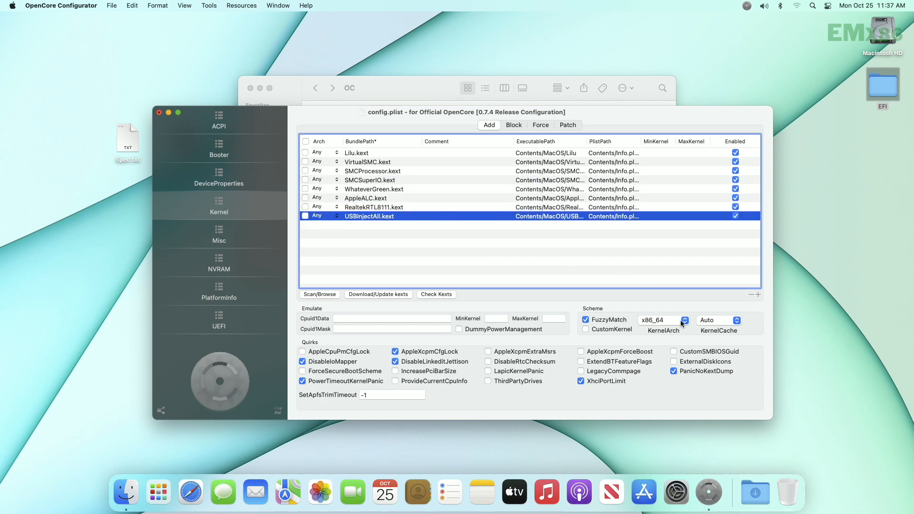
pyautogui.click(685, 320)
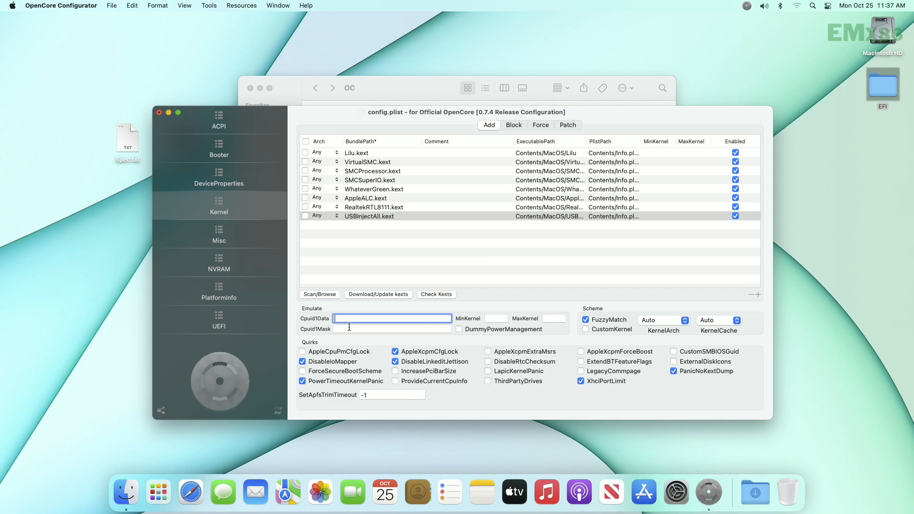
pyautogui.click(392, 329)
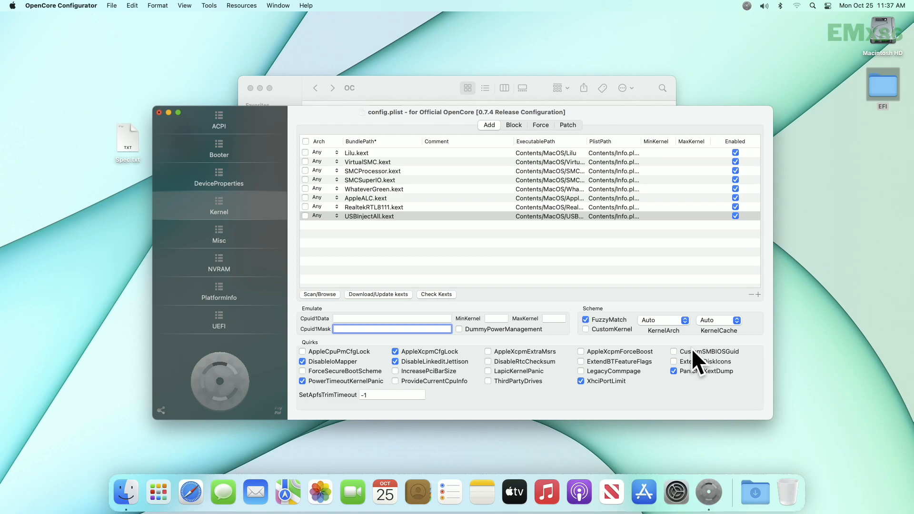
pyautogui.moveTo(408, 373)
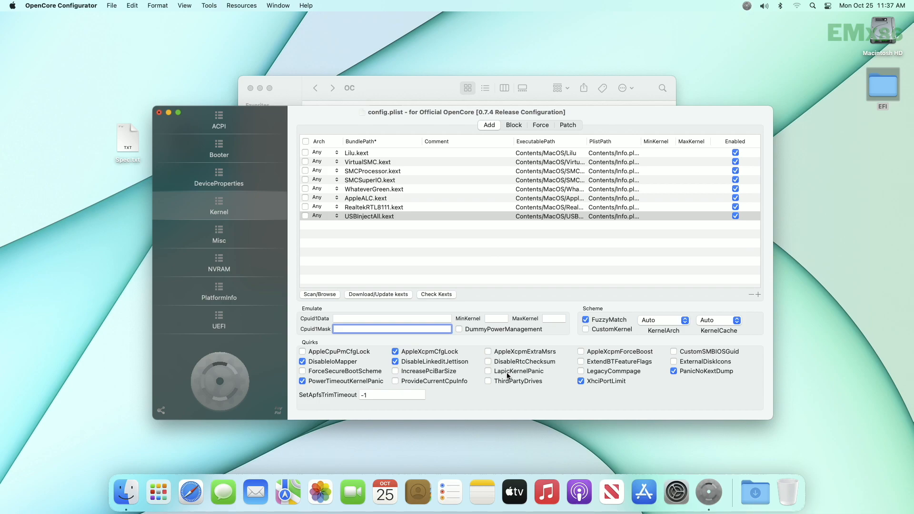
pyautogui.moveTo(512, 372)
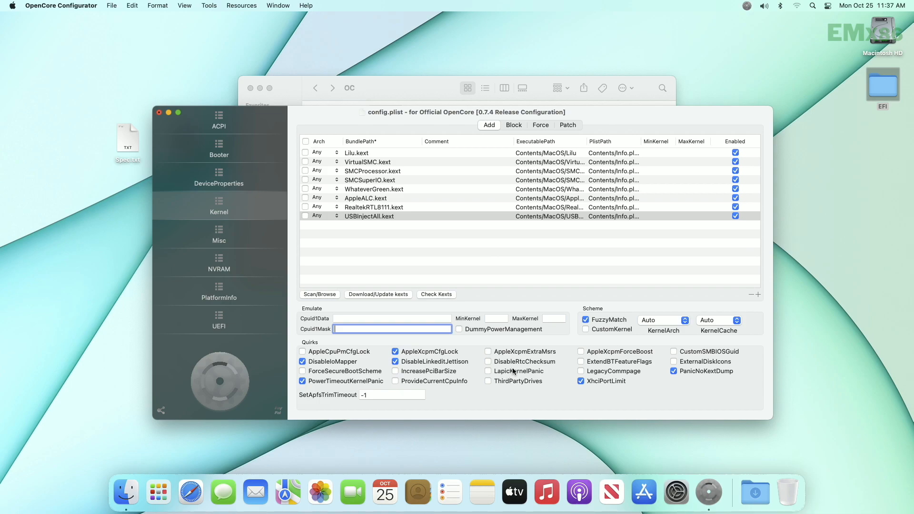
pyautogui.moveTo(215, 285)
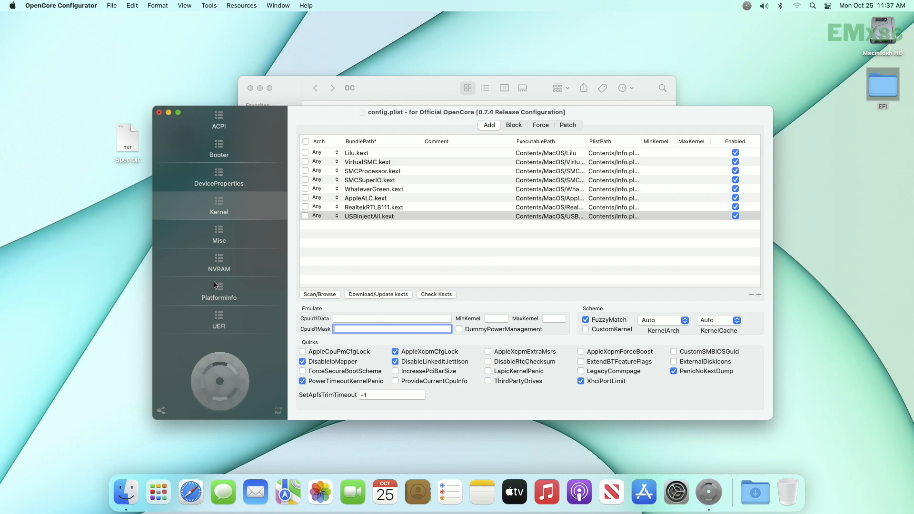
pyautogui.click(218, 236)
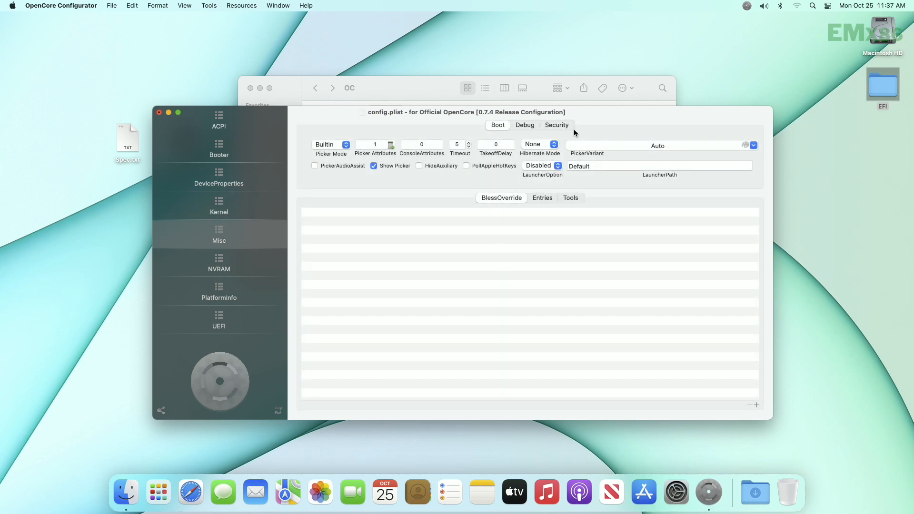
# Set SecureBootModel to Disabled and review boot-args under the third NVRAM UUID
pyautogui.click(556, 125)
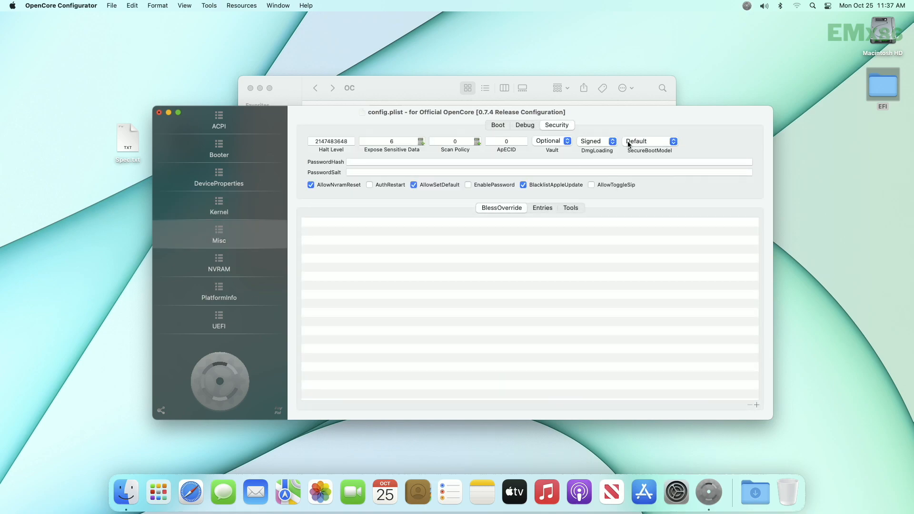
pyautogui.click(651, 141)
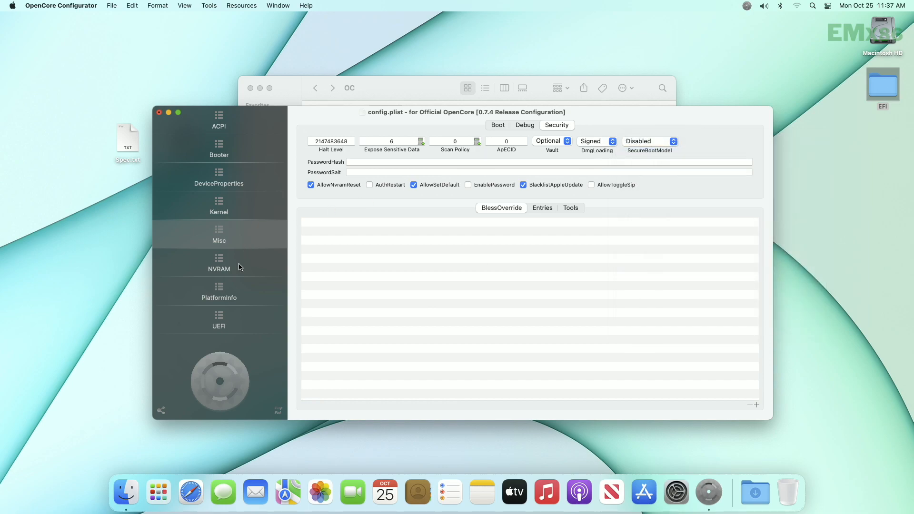
pyautogui.click(218, 266)
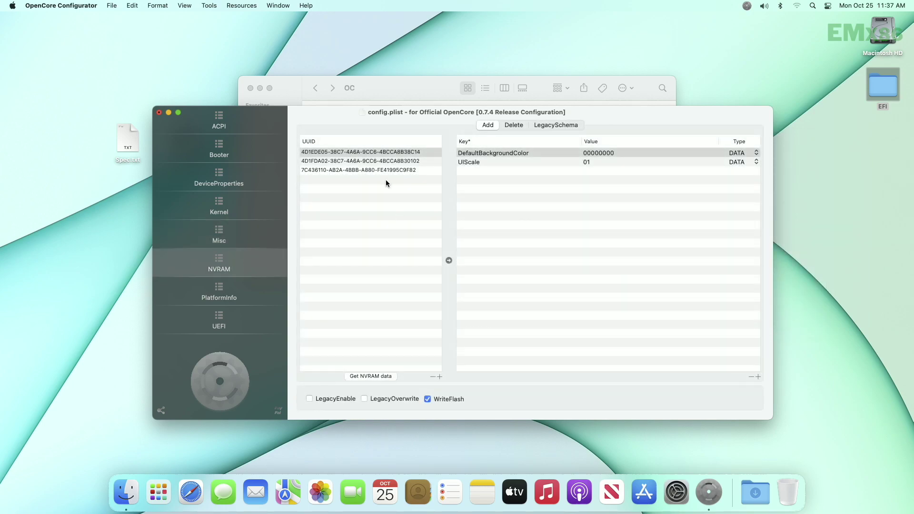
pyautogui.click(358, 169)
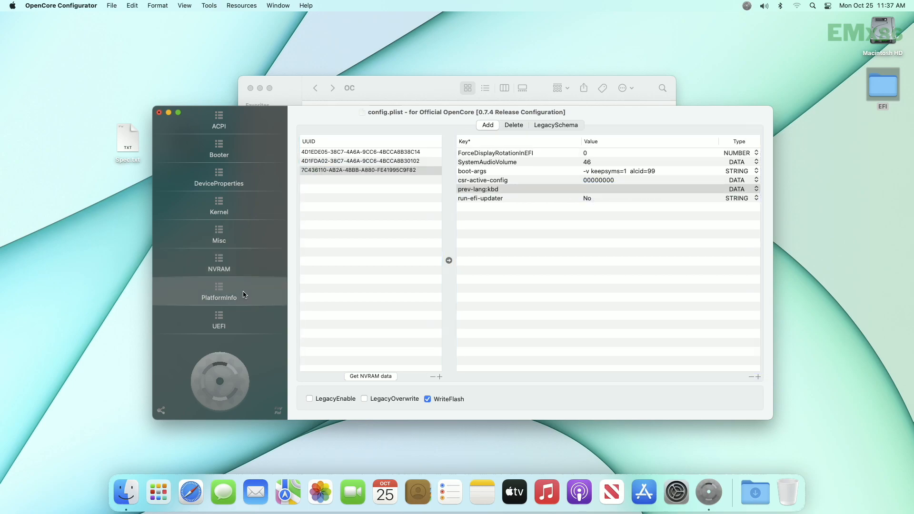
pyautogui.click(219, 297)
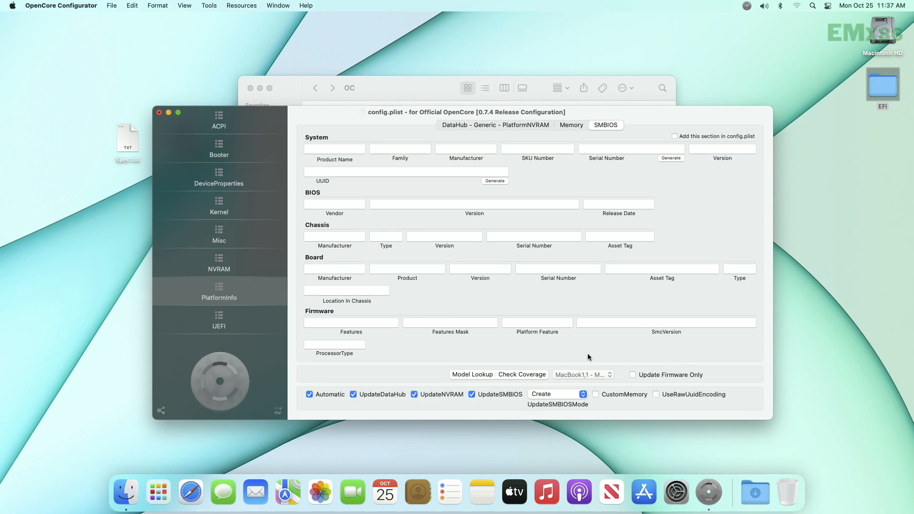
# Generate iMac20,1 SMBIOS data and include the System section in config.plist
pyautogui.click(582, 375)
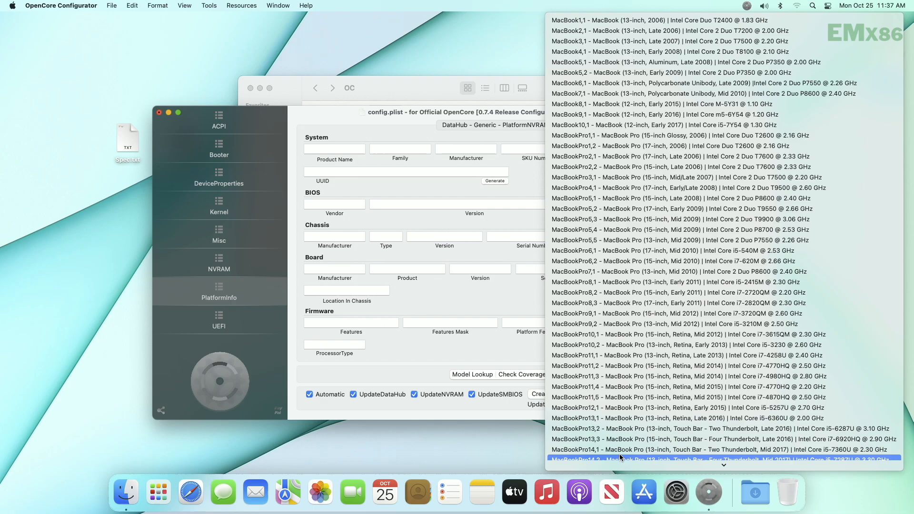
pyautogui.scroll(-3)
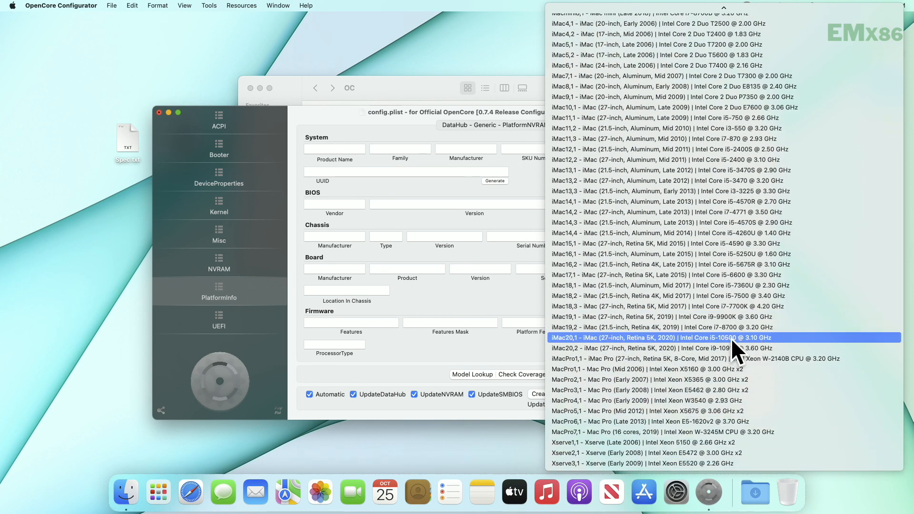
pyautogui.moveTo(732, 343)
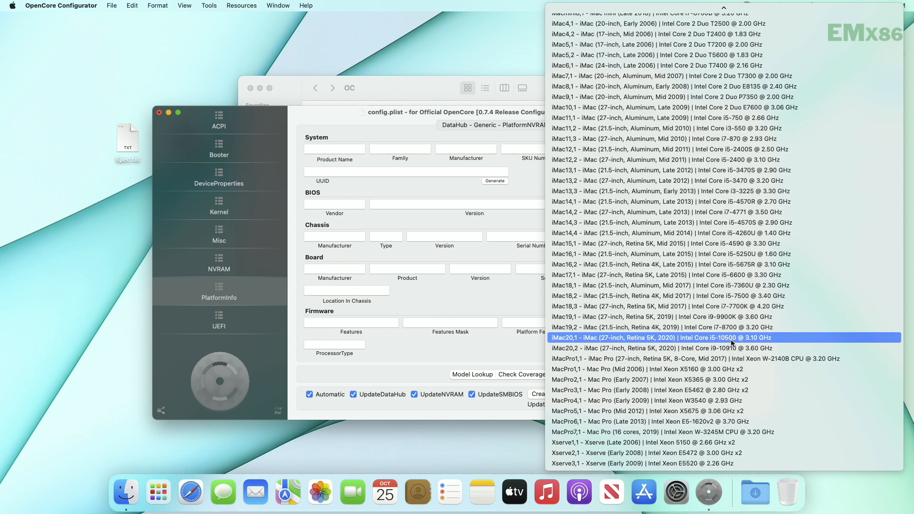
pyautogui.click(659, 338)
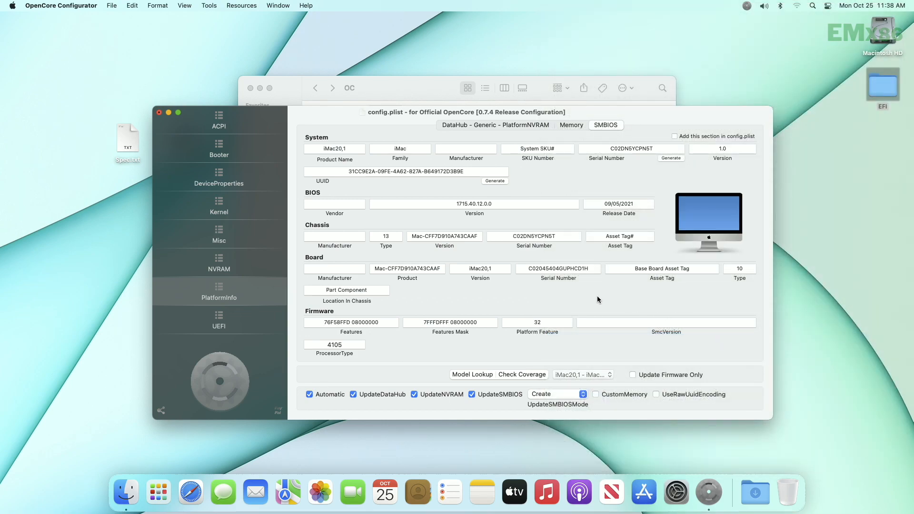
pyautogui.click(675, 137)
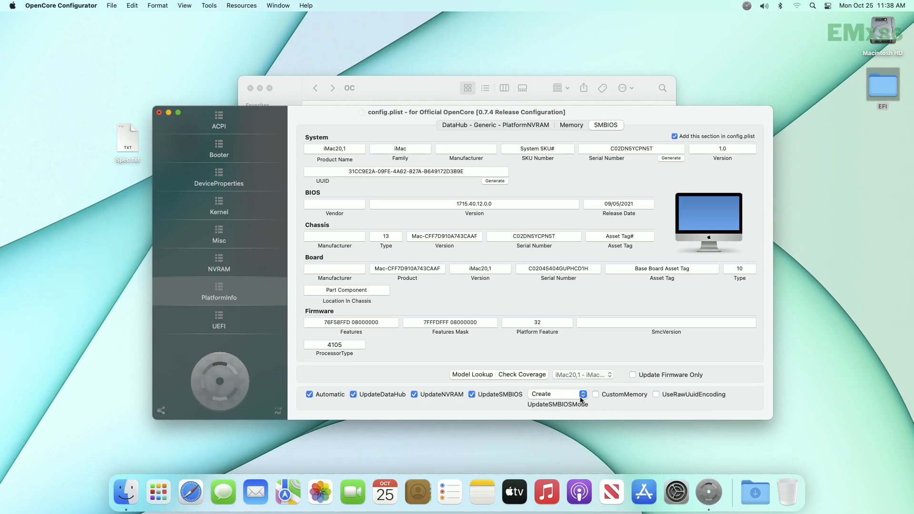
pyautogui.click(582, 395)
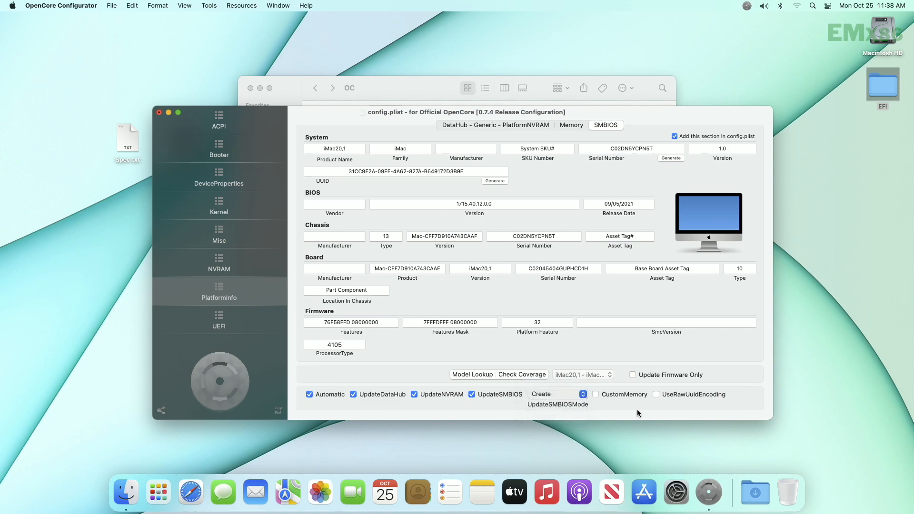
pyautogui.click(571, 125)
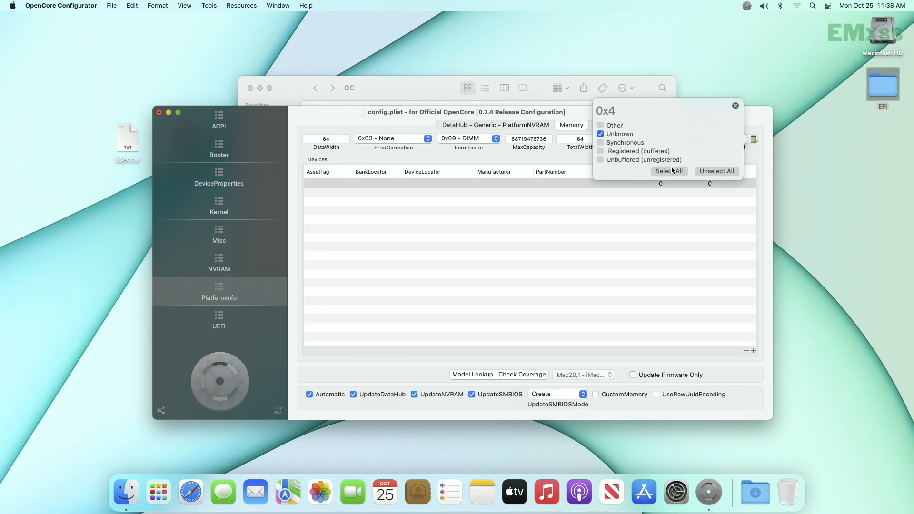
# Set memory ErrorCorrection to 0x02 - Unknown and review the DataHub - Generic - PlatformNVRAM fields
pyautogui.click(428, 138)
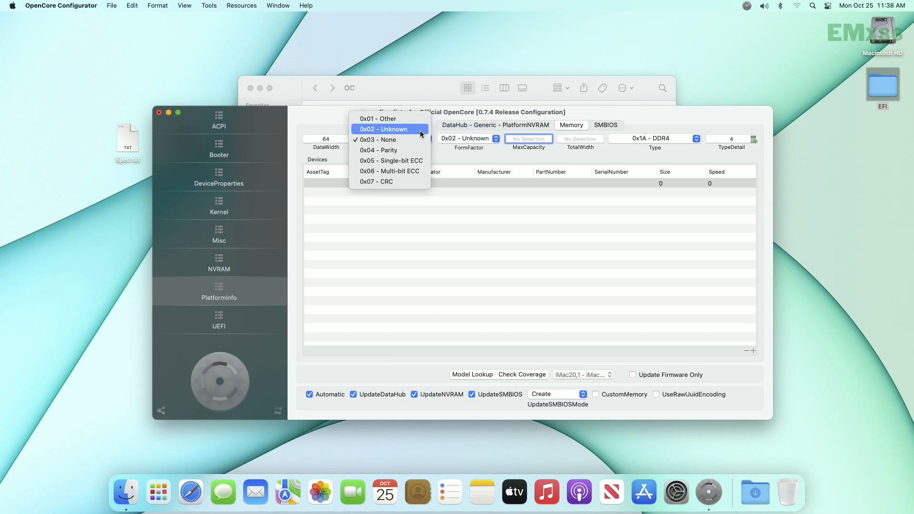
pyautogui.click(382, 129)
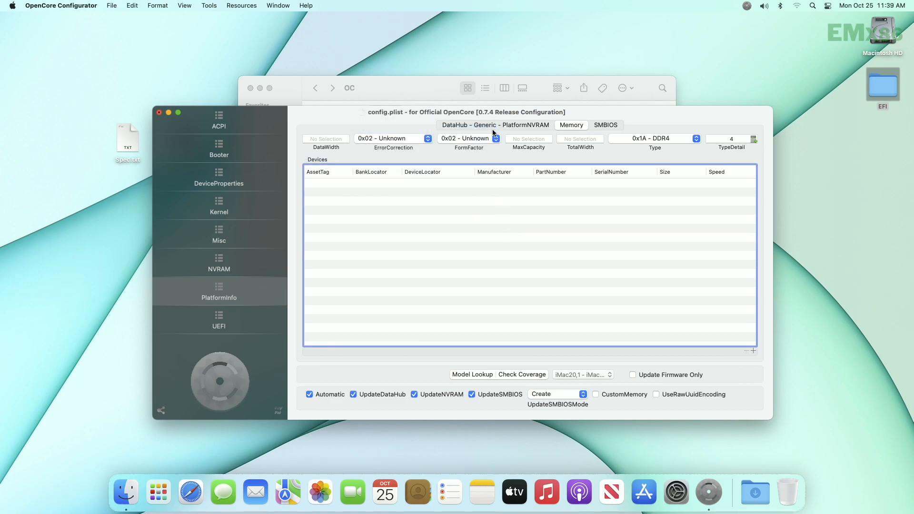
pyautogui.click(495, 125)
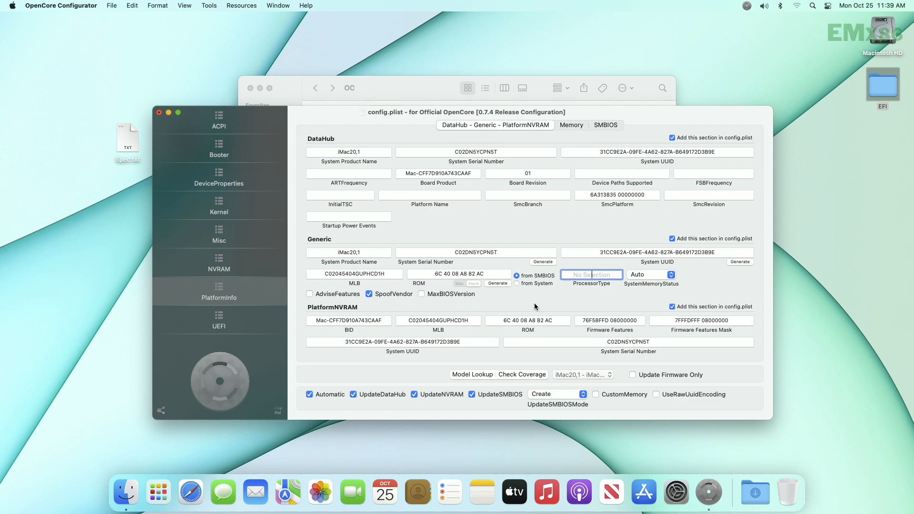
pyautogui.click(219, 325)
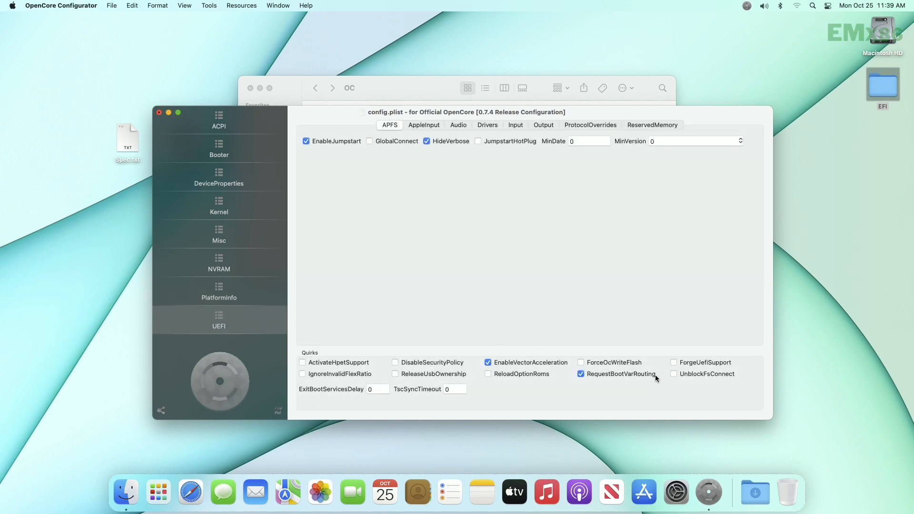
pyautogui.moveTo(704, 378)
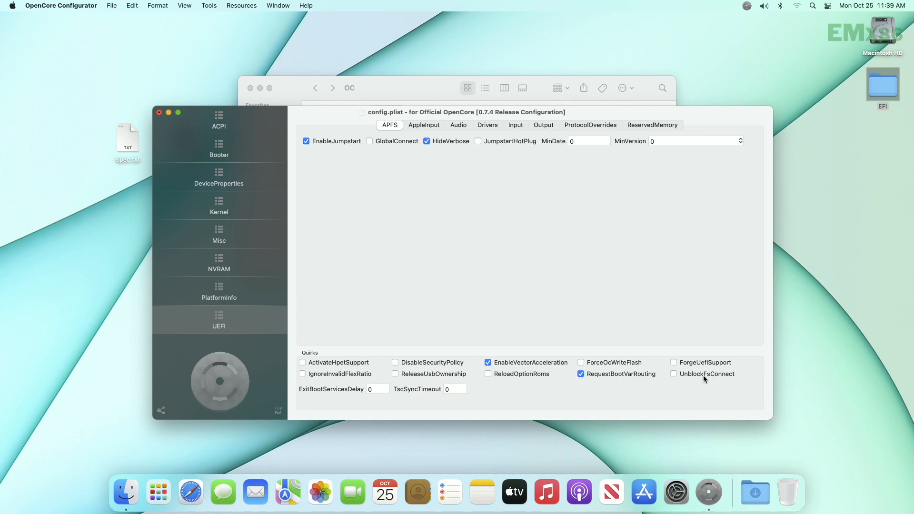
pyautogui.moveTo(345, 377)
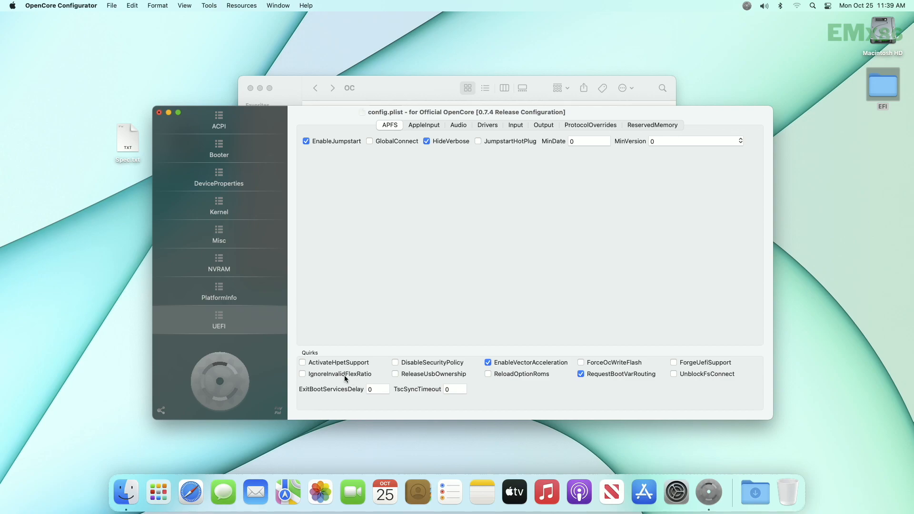
pyautogui.moveTo(342, 406)
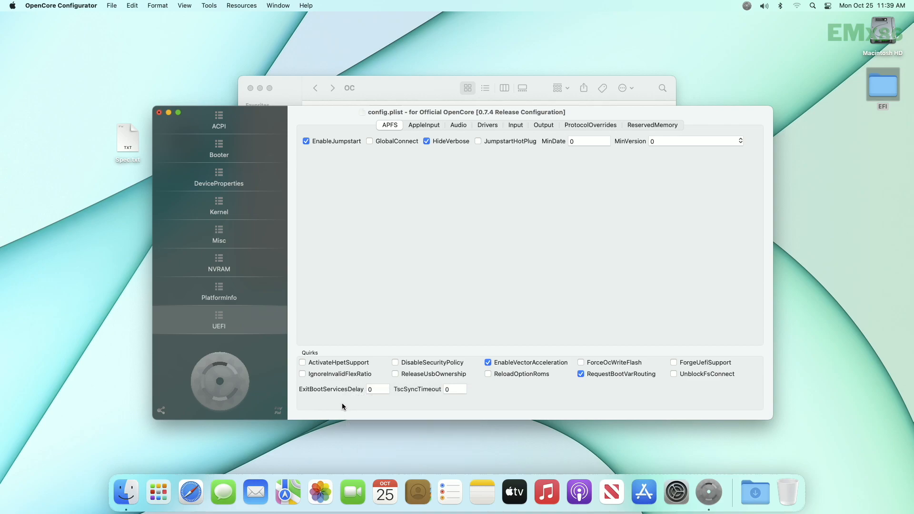
pyautogui.moveTo(161, 75)
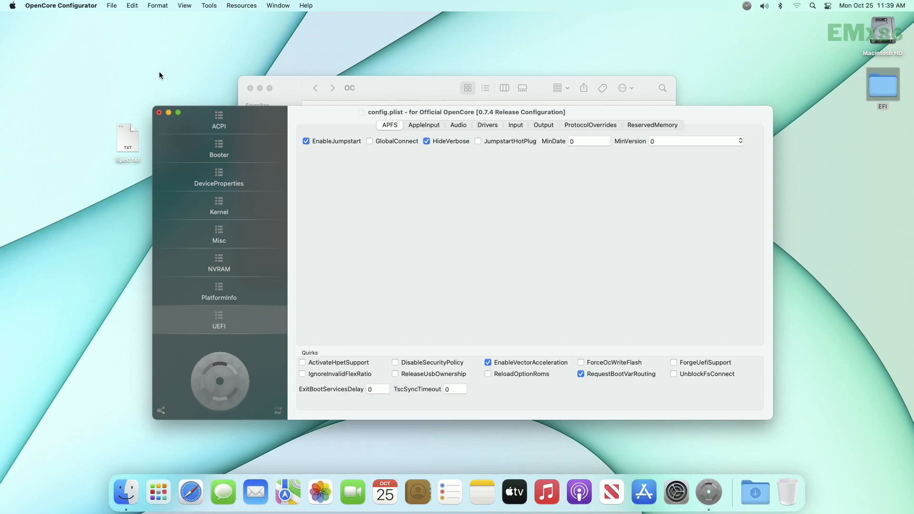
# Quit the configurator saving config.plist, then close the OC Finder window
pyautogui.click(159, 113)
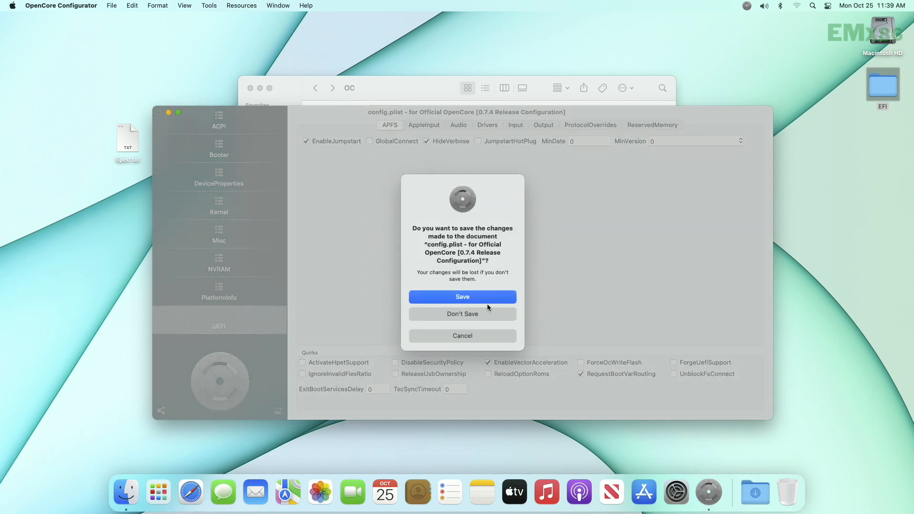
pyautogui.click(463, 314)
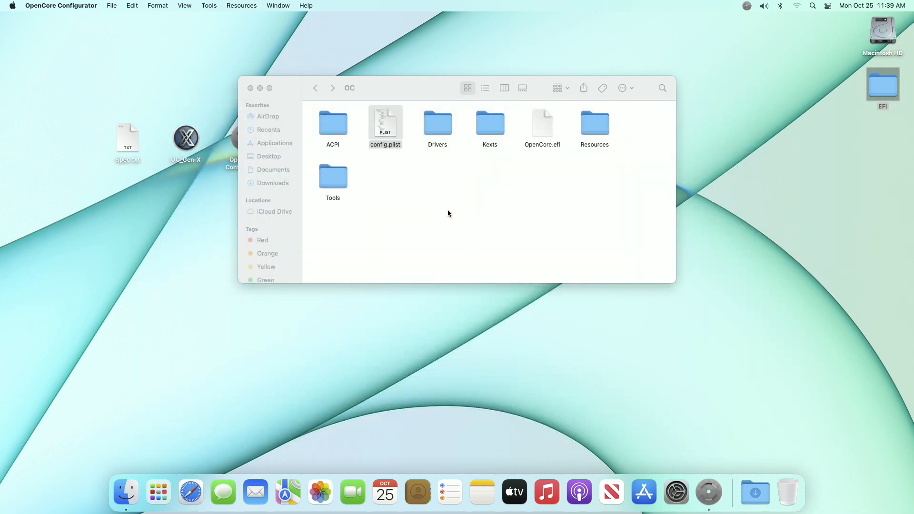
pyautogui.click(251, 88)
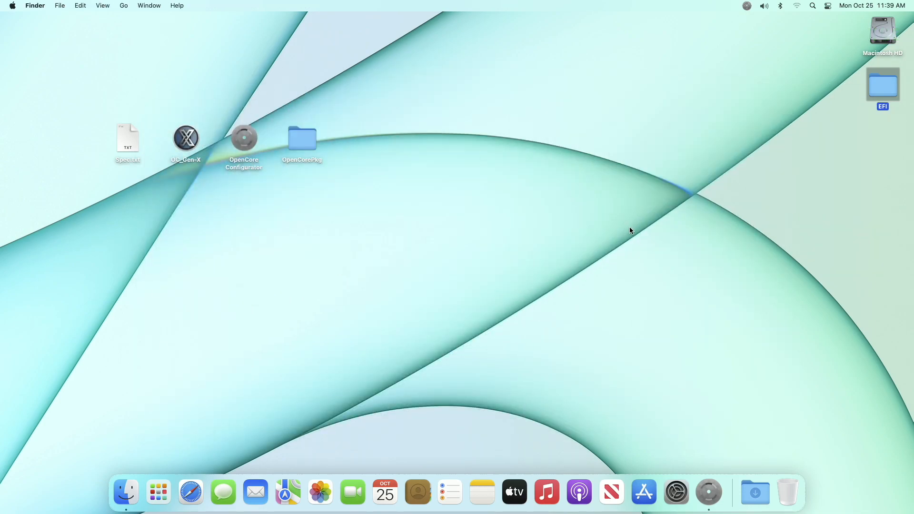